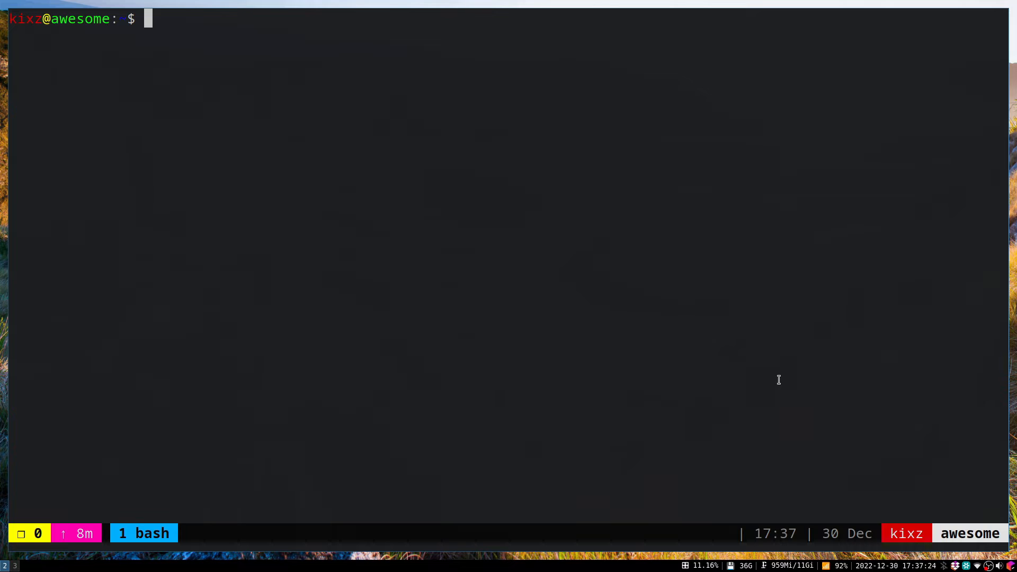
Run sudo pacman -Sy networkmanager networkmanager-openvpn network-manager-applet openvpn and confirm with y
type("sudo pacman")
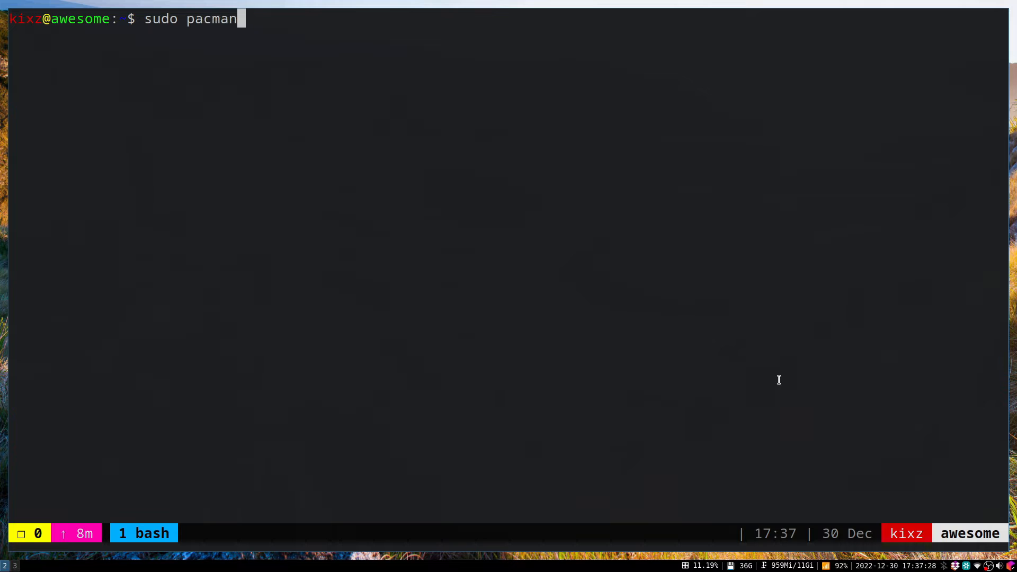
type("-S")
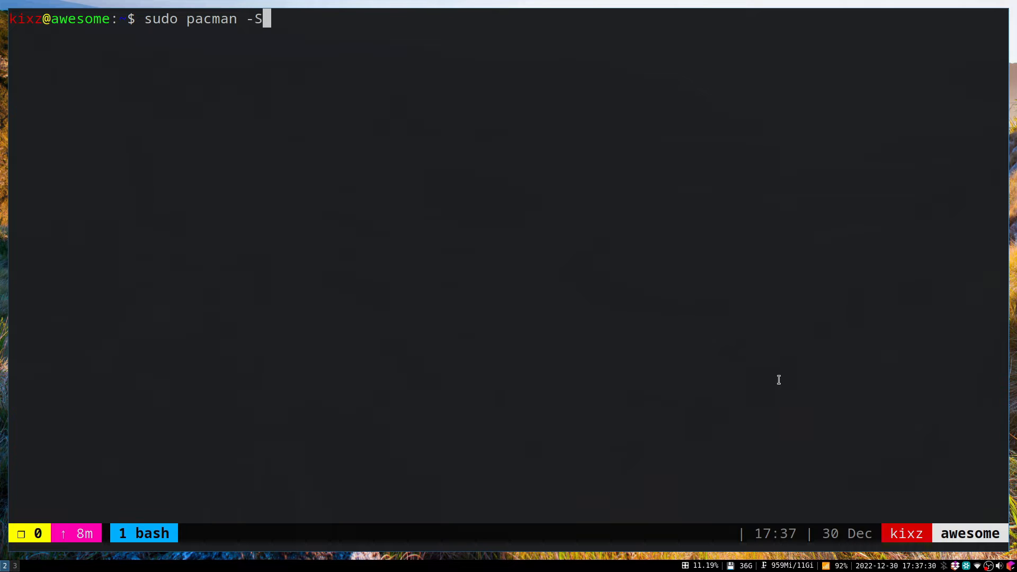
type("y")
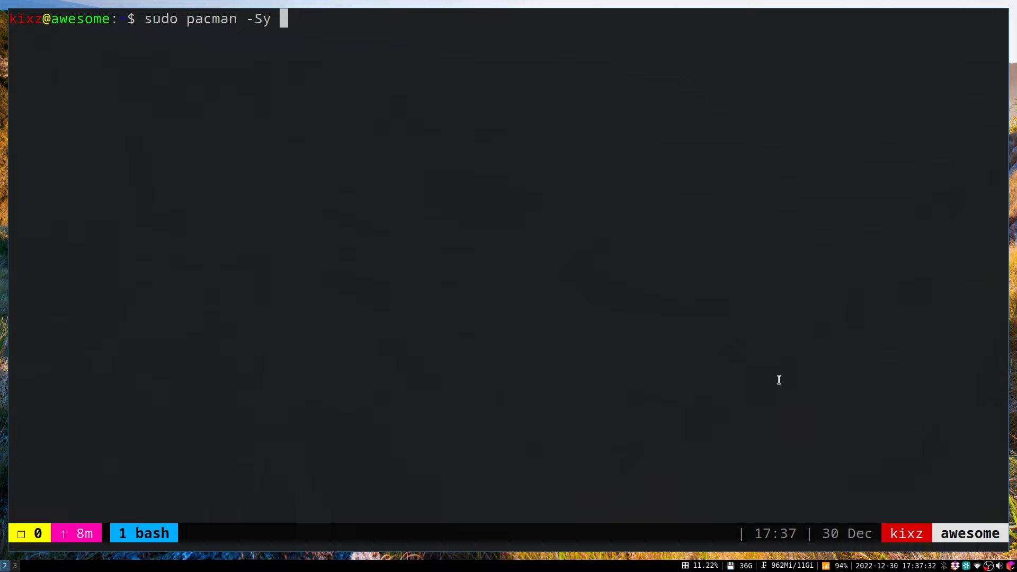
type("networkmanag")
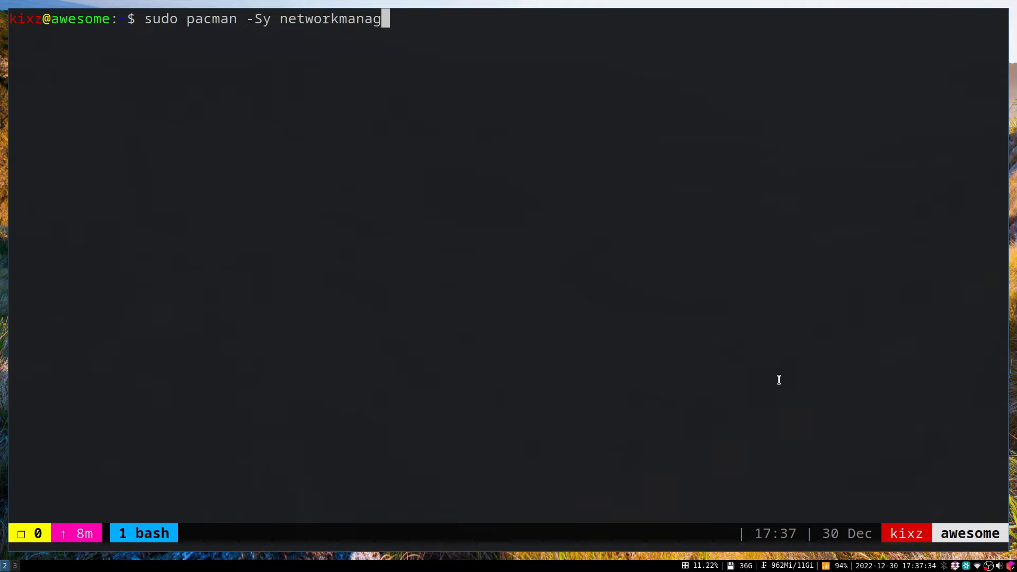
type("er netw")
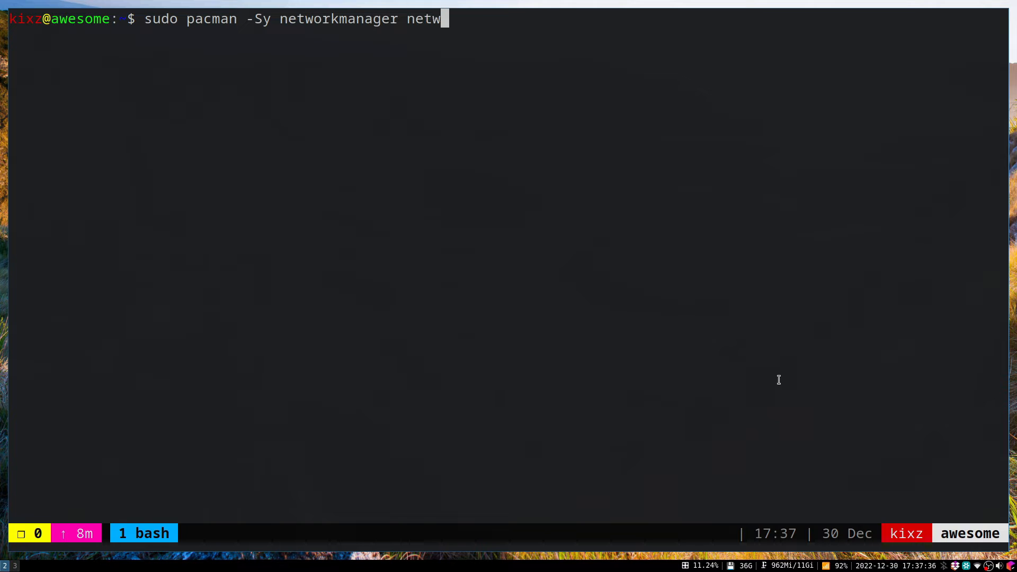
type("orkmanager-")
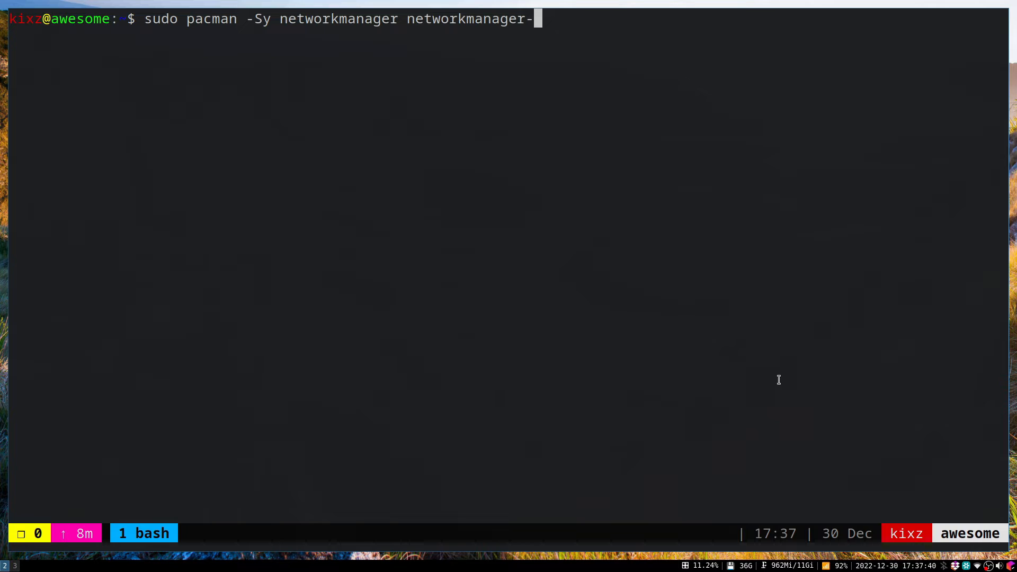
type("openvpn")
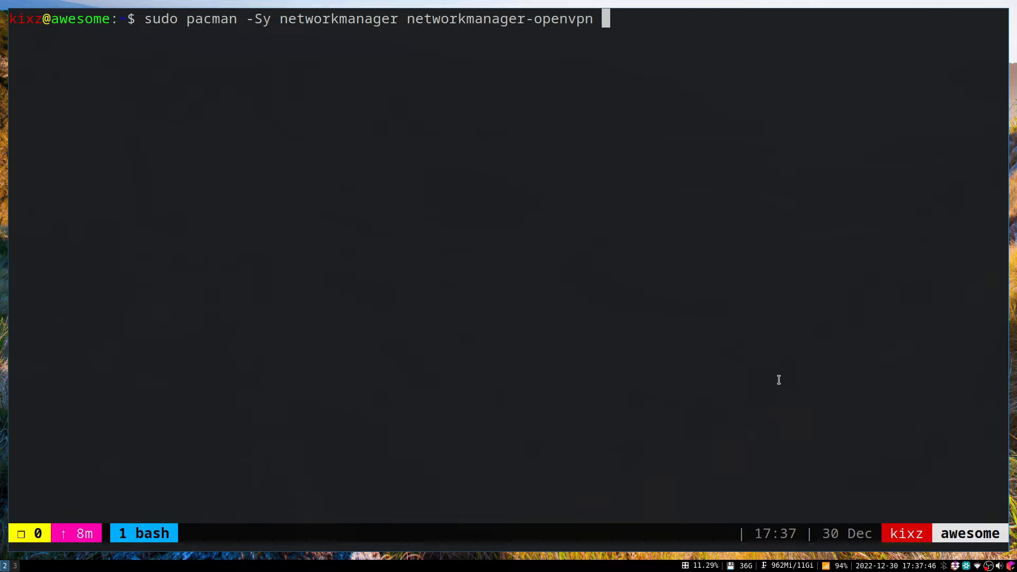
type("net")
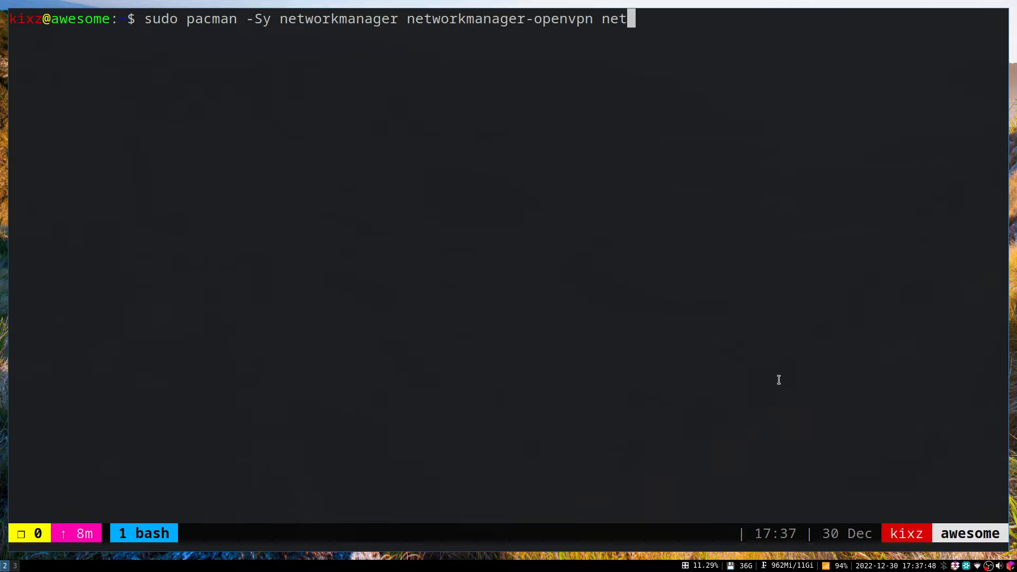
type("work-m")
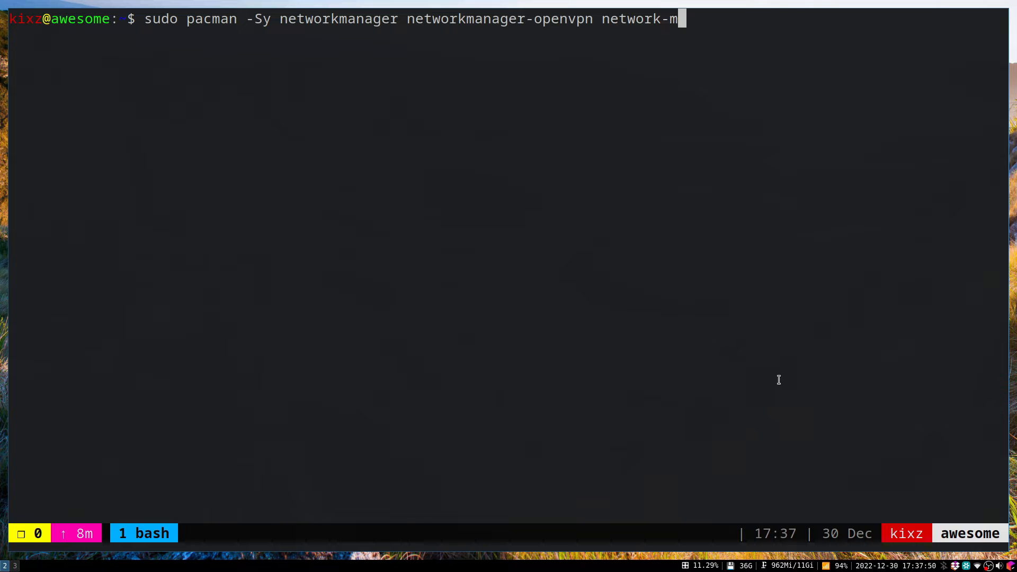
type("anager-")
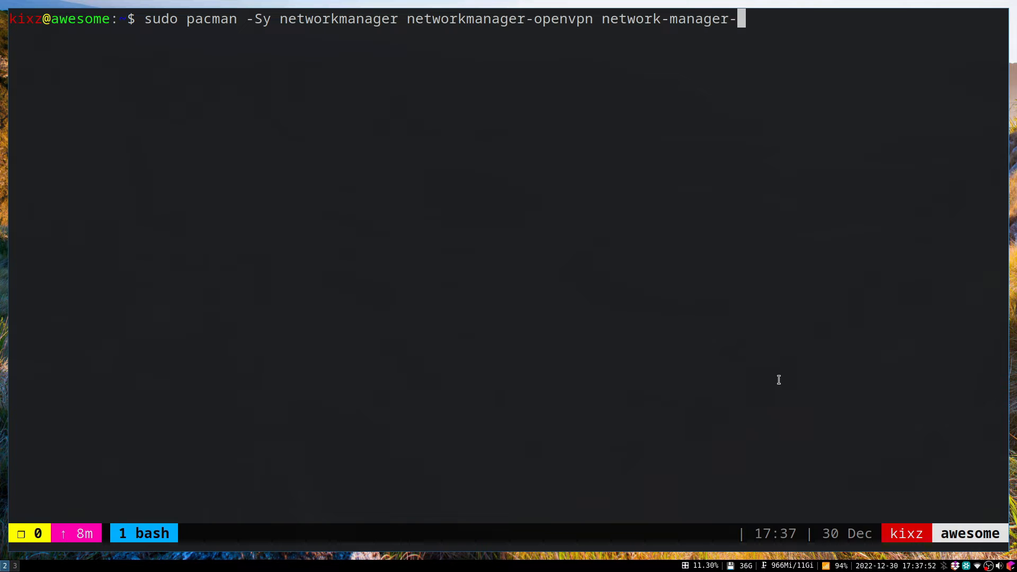
type("applet")
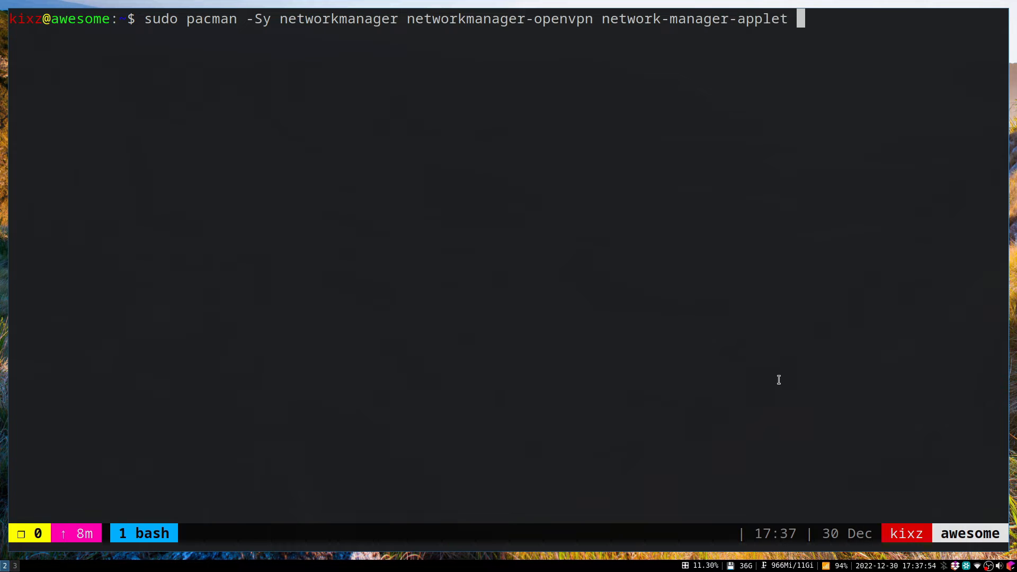
type("openvpn")
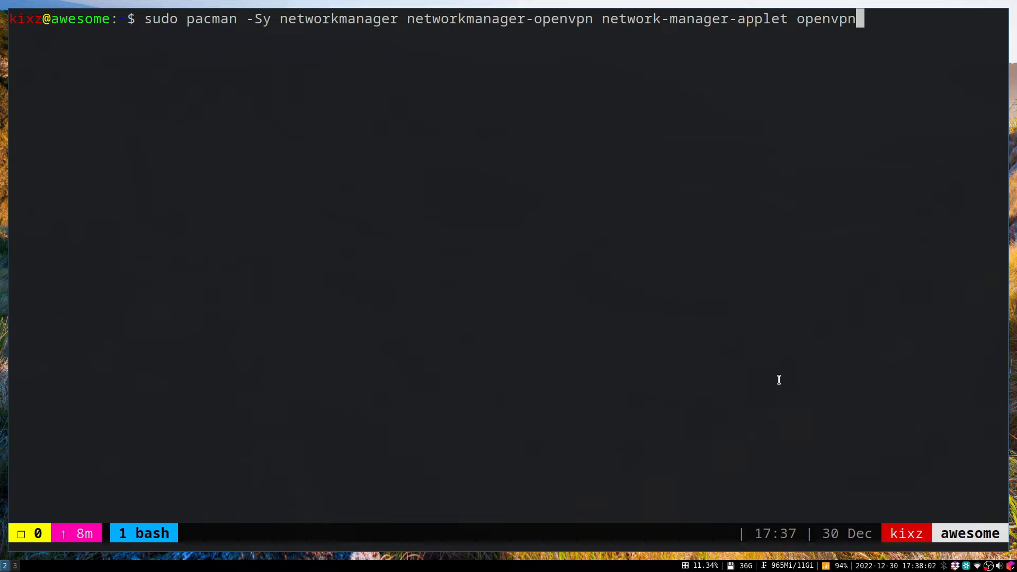
key("Return")
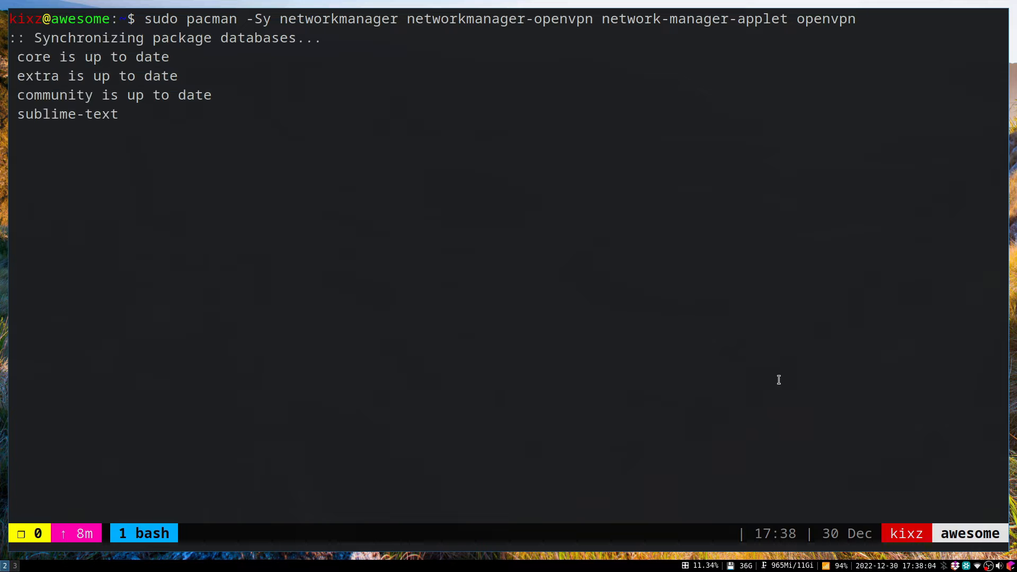
type("y")
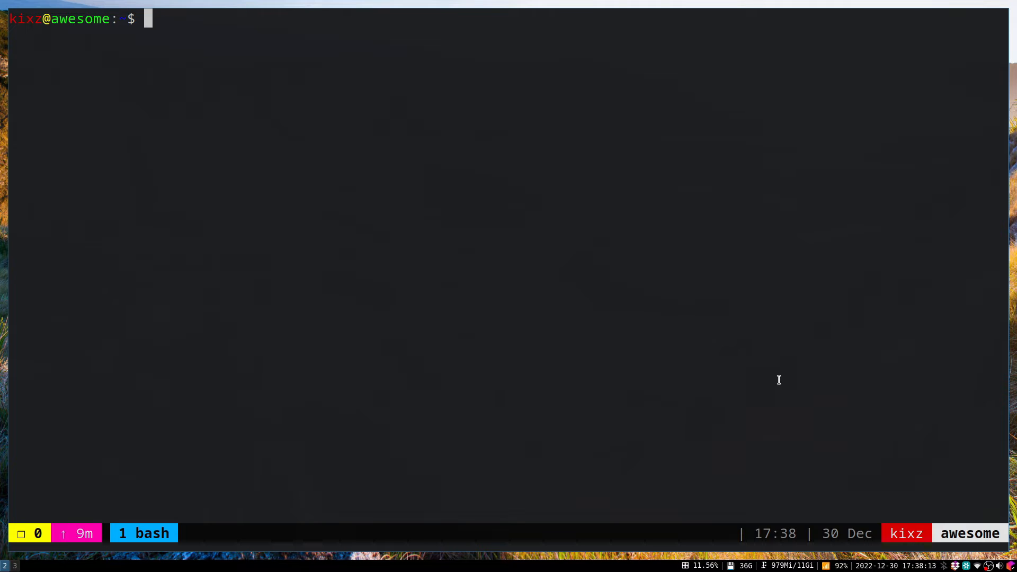
Enable NetworkManager.service at boot with sudo systemctl enable
type("sudo")
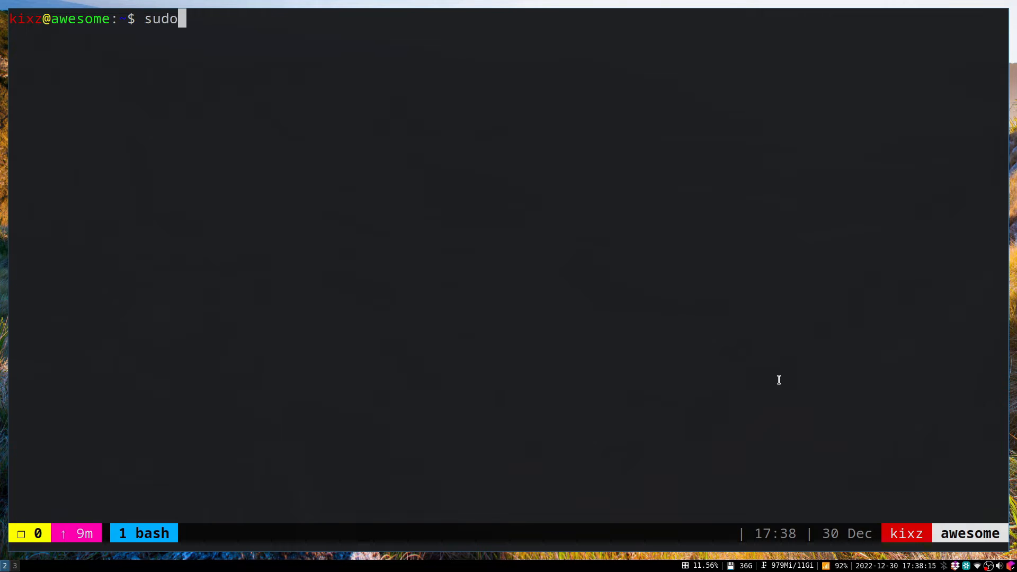
type("systemctl")
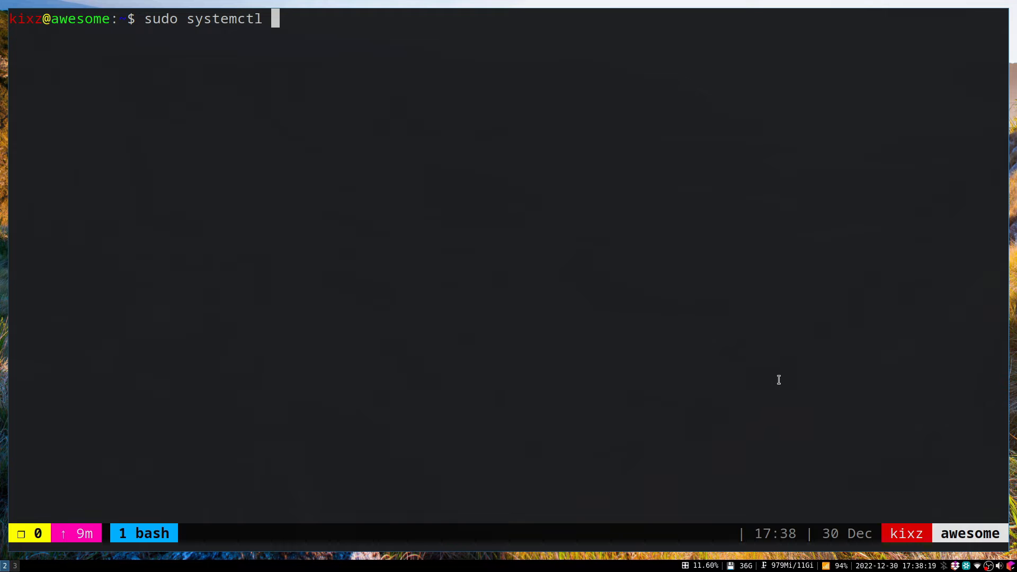
type("enable Net")
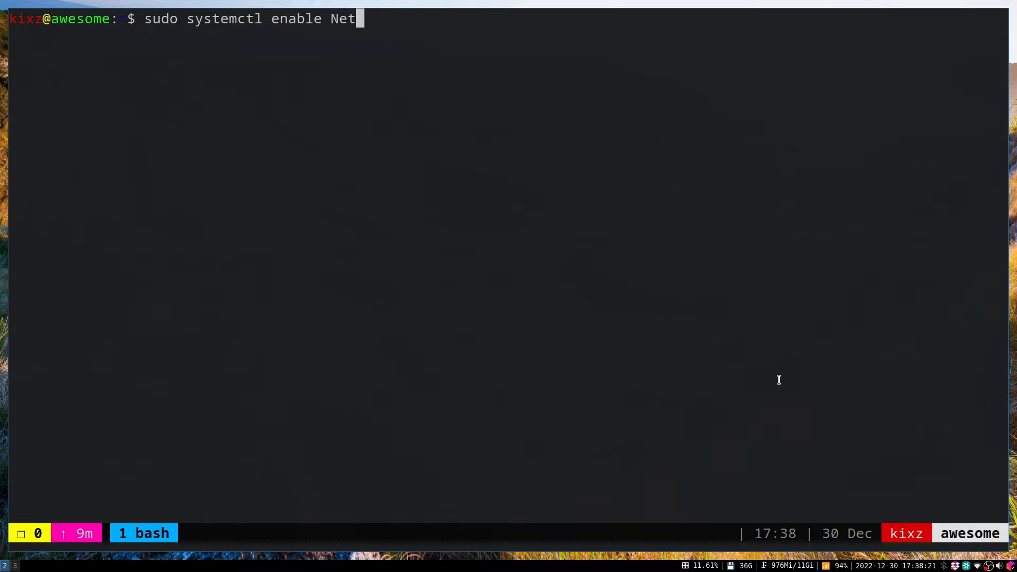
type("workManager.service")
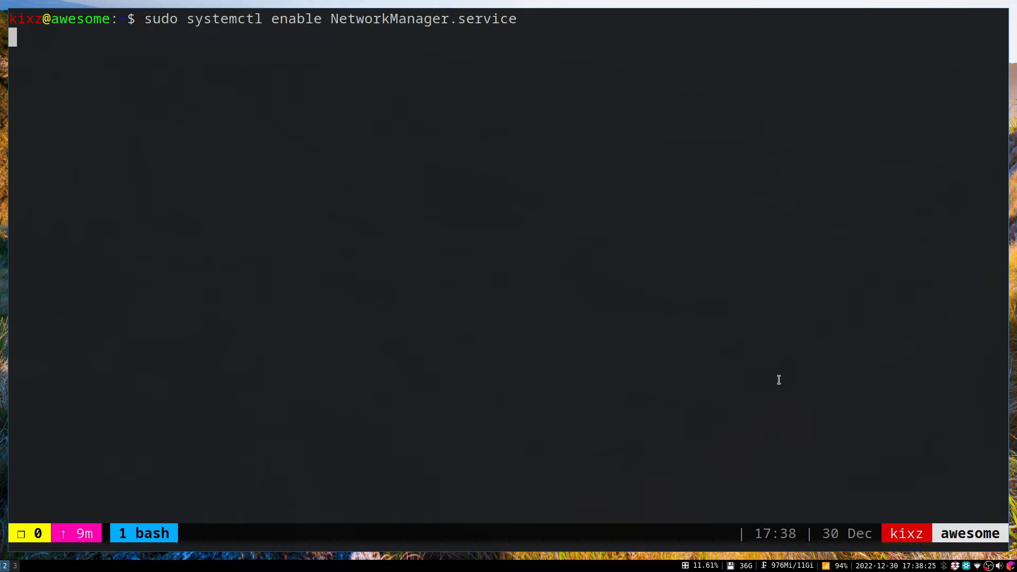
Start NetworkManager.service now with sudo systemctl start
type("sudo sy")
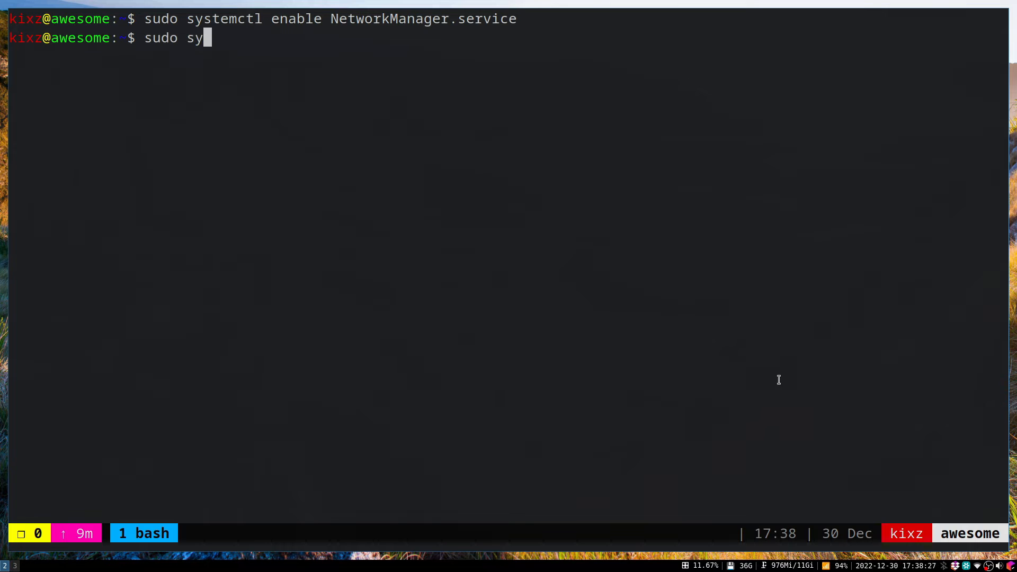
type("stemctl")
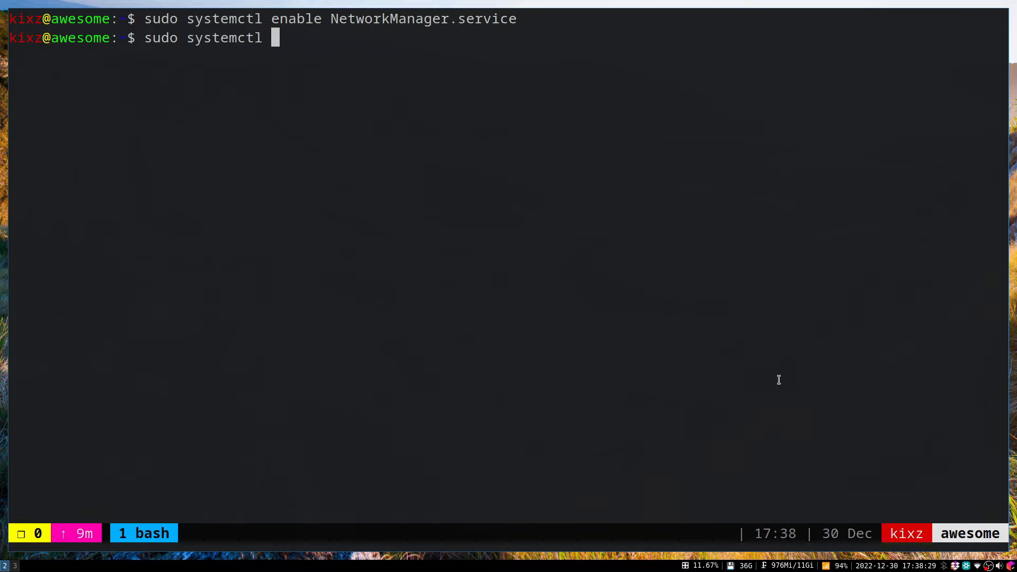
type("start N")
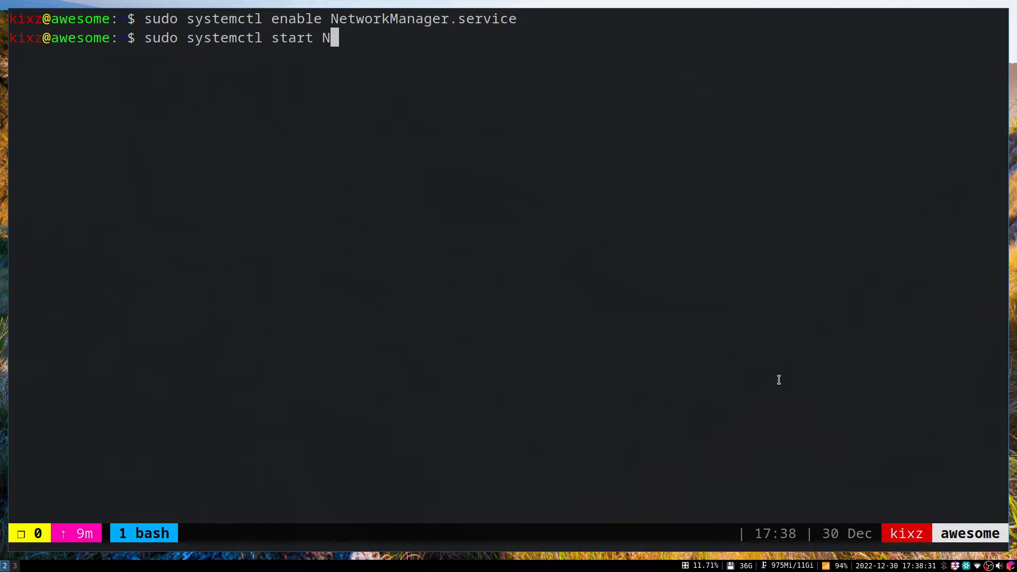
type("etworkManag")
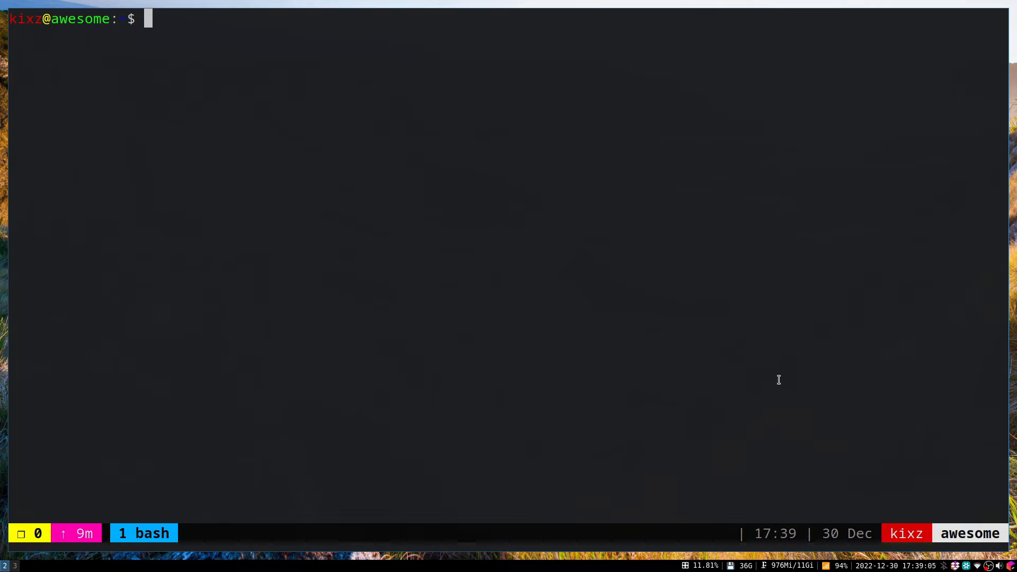
Create the /etc/sysctl.d directory with sudo mkdir -p
type("sudo mkdir -")
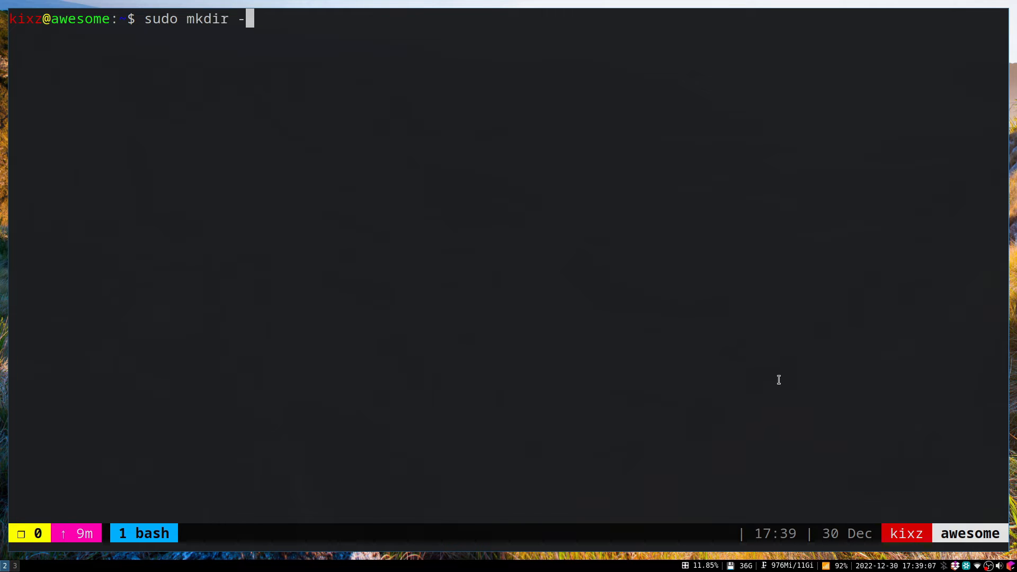
type("p /etc/")
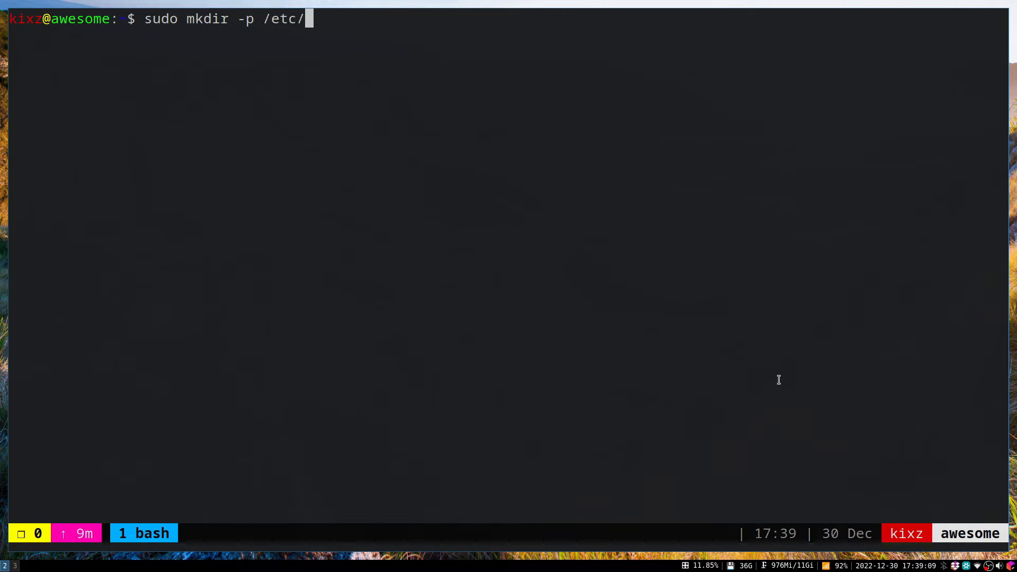
type("sysctl.d")
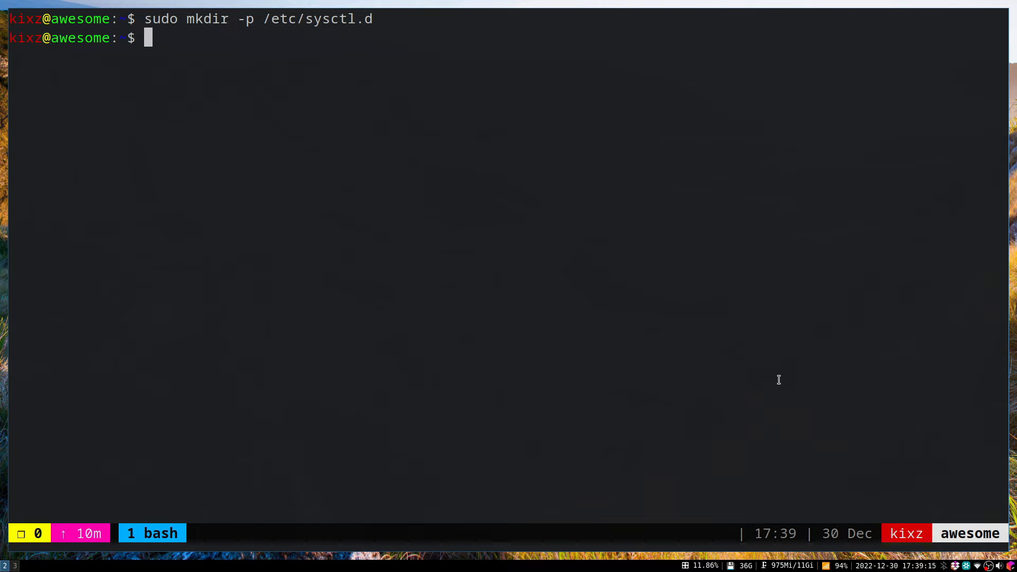
Open /etc/sysctl.d/40-ipv6.conf in vim as root
type("sudo")
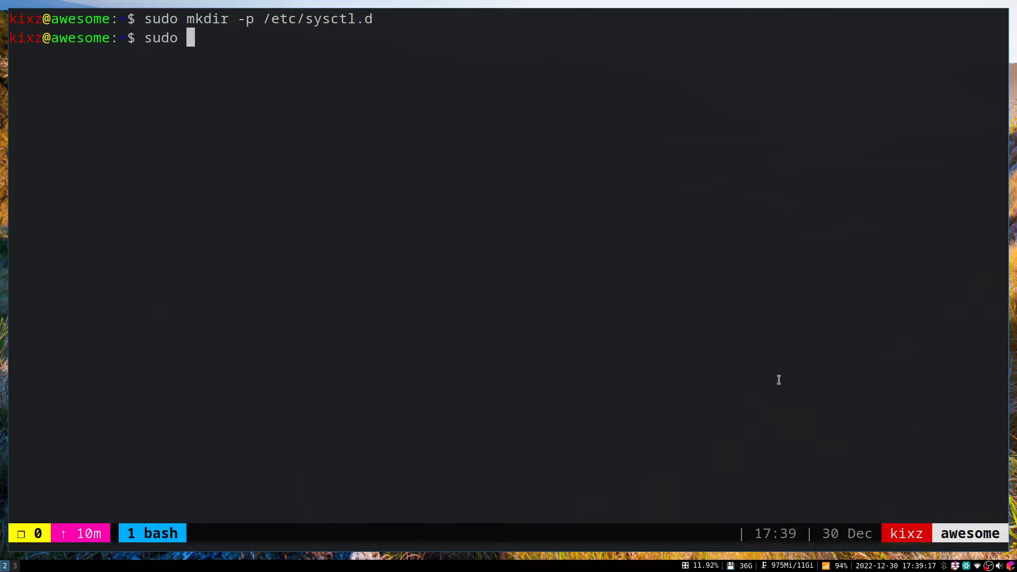
type("vim /et")
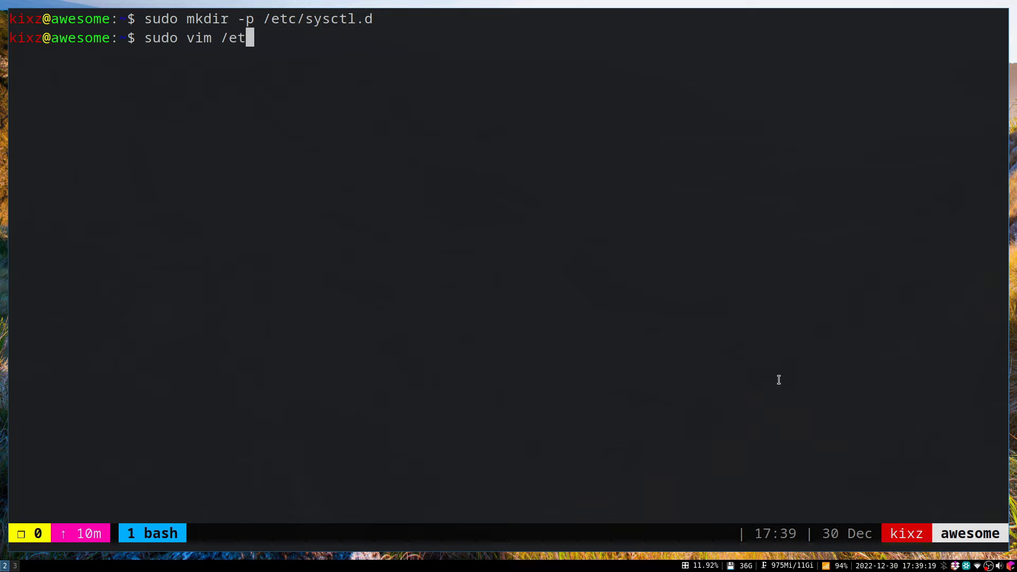
type("c/sysctl")
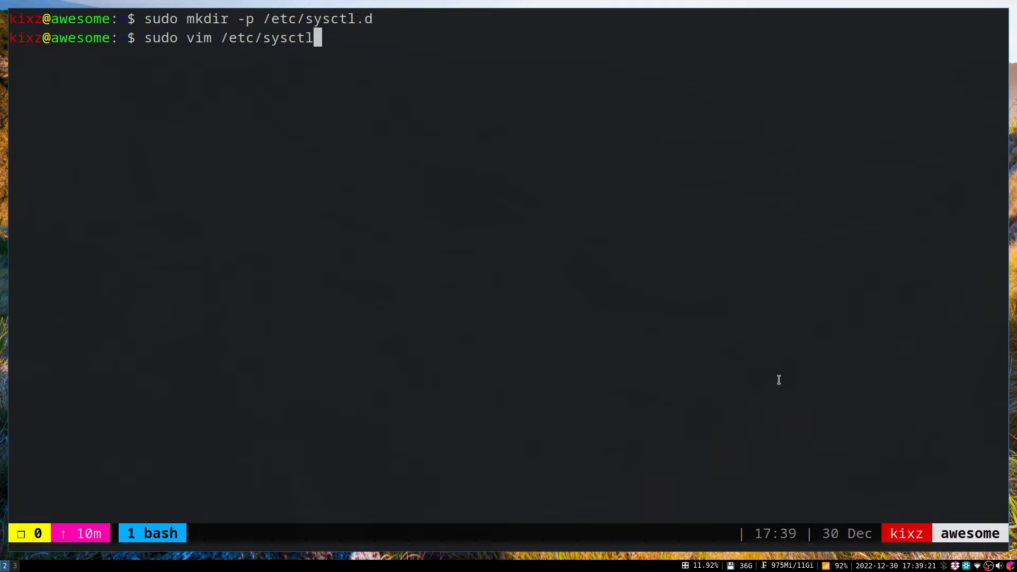
type(".d/")
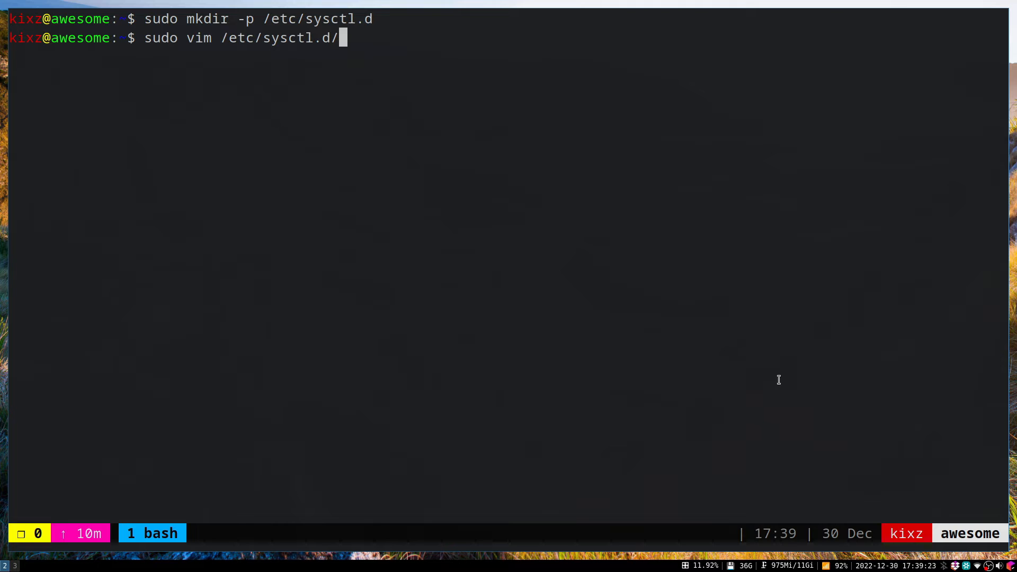
type("40-")
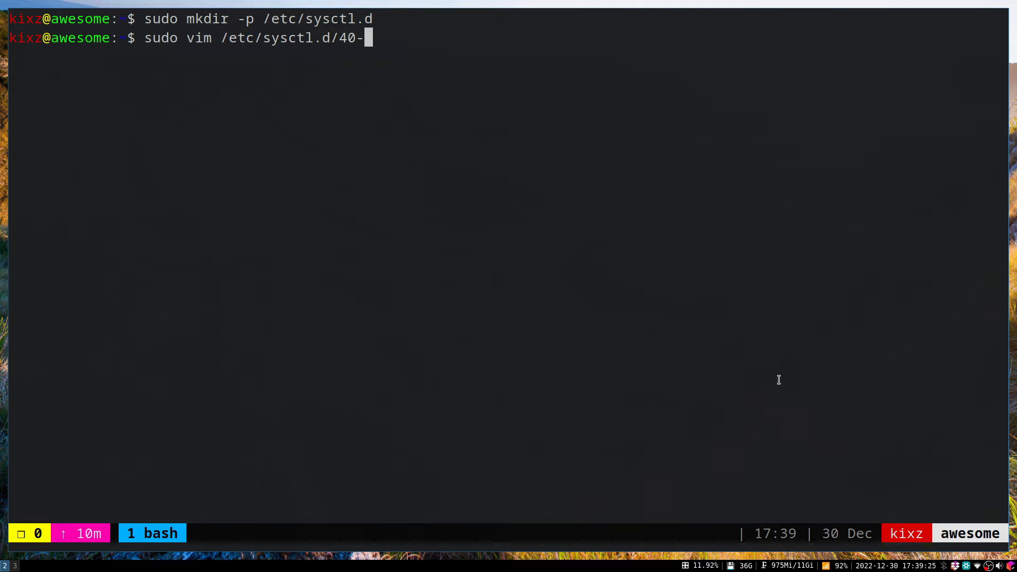
type("ipv6.co")
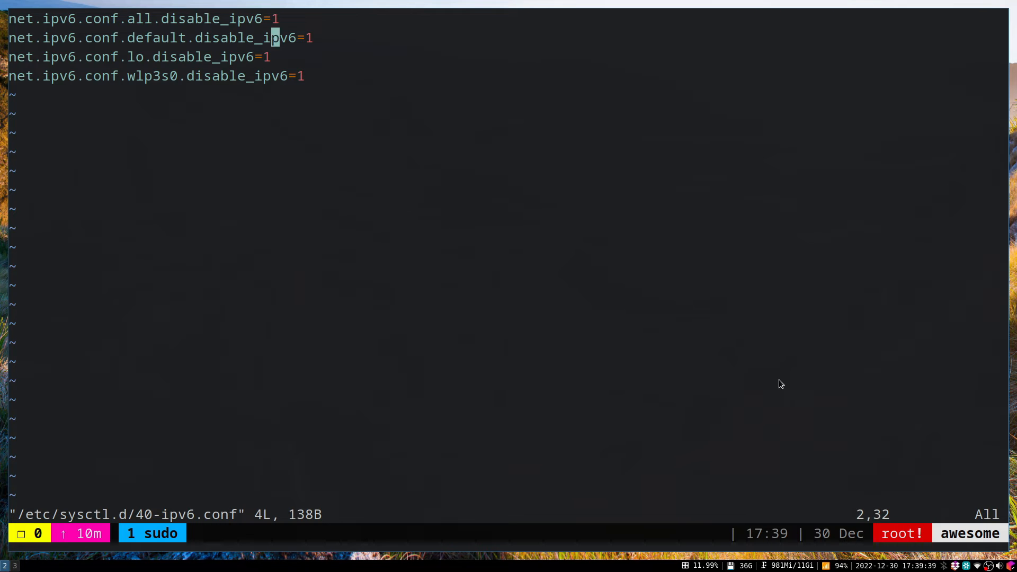
Add the line net.ipv6.conf.tun0.disable_ipv6=1, then save and quit with :x
key("j")
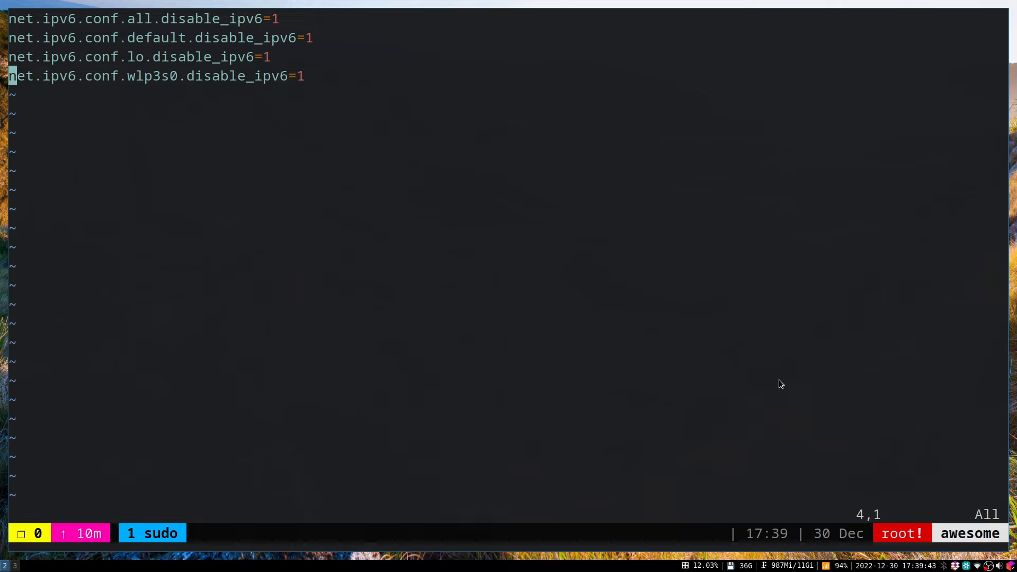
key("i")
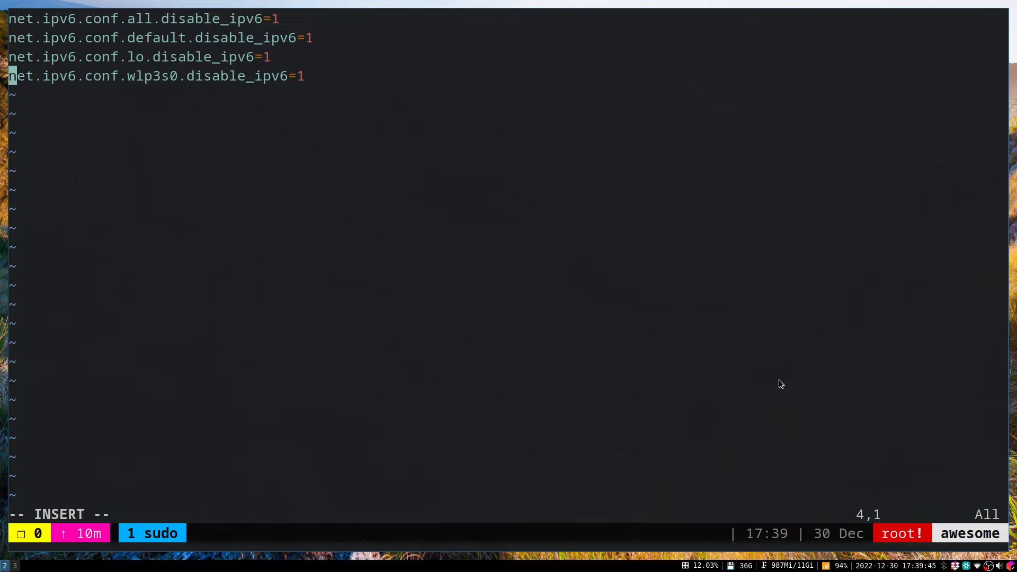
key("Enter")
type("net.ipv6.conf..disable_ipv6=1")
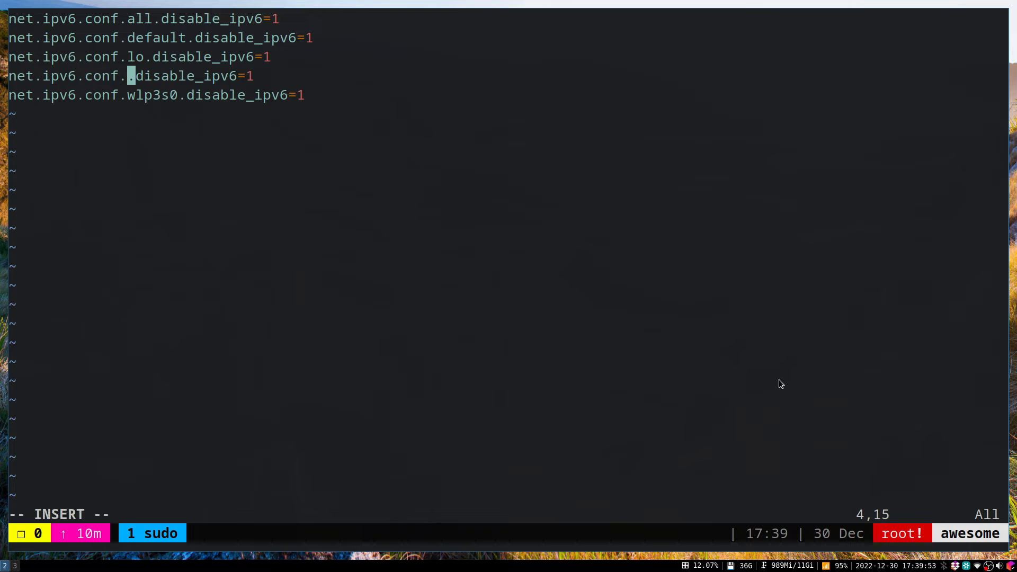
type("tun0")
left_click(505, 515)
type(":")
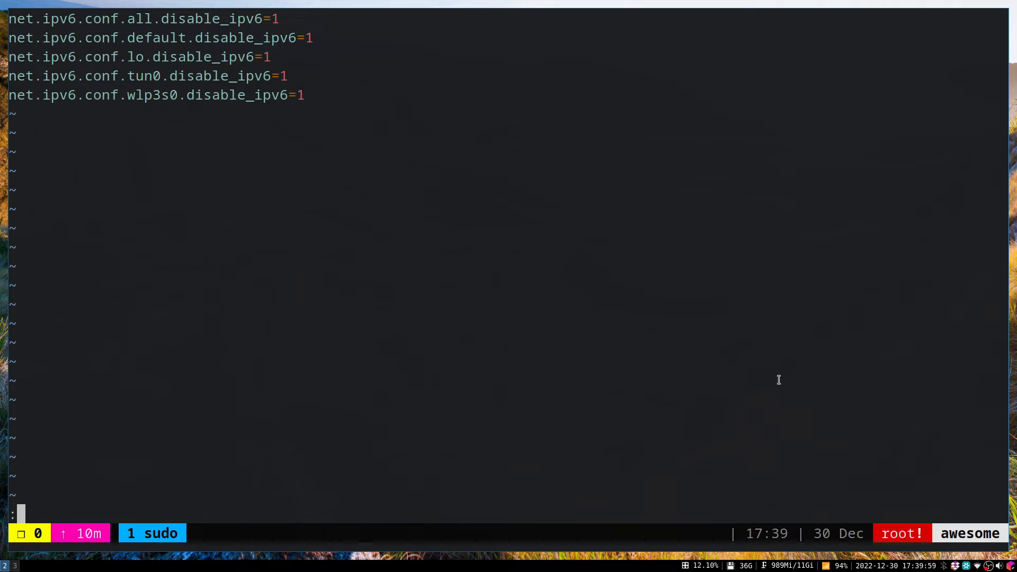
type("x")
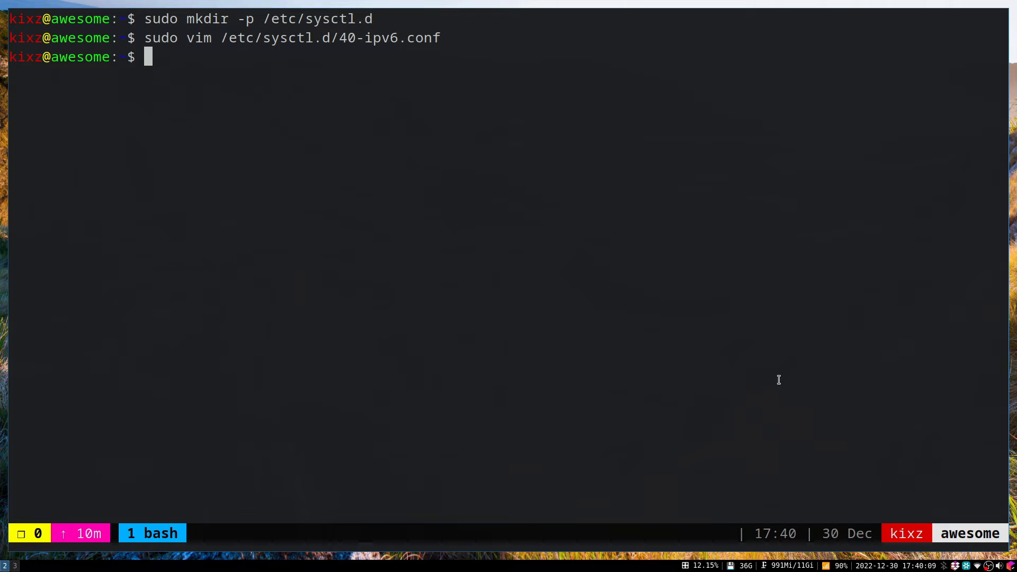
Restart systemd-sysctl.service and then NetworkManager.service with sudo systemctl restart
type("sudo")
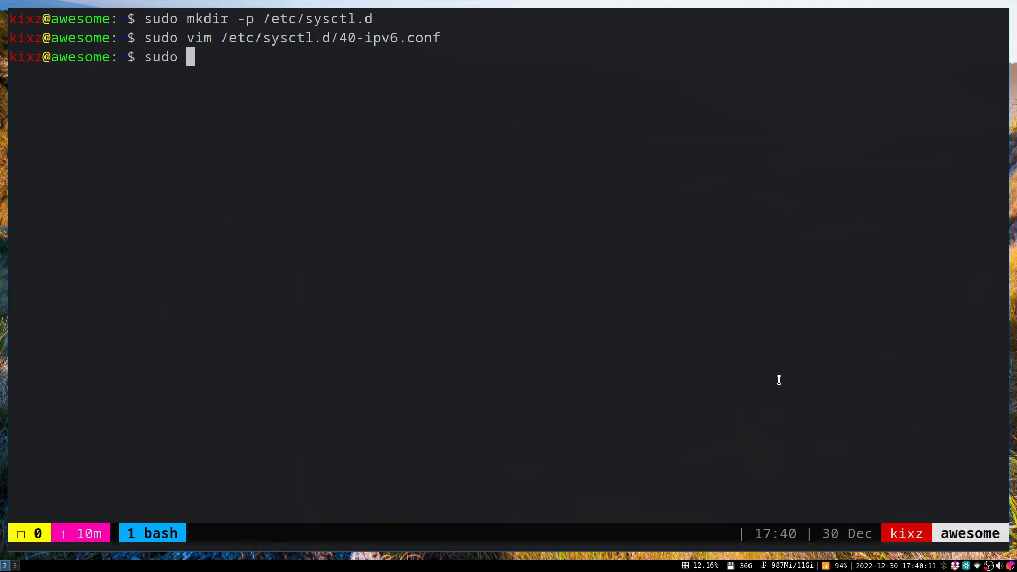
type("systemctl")
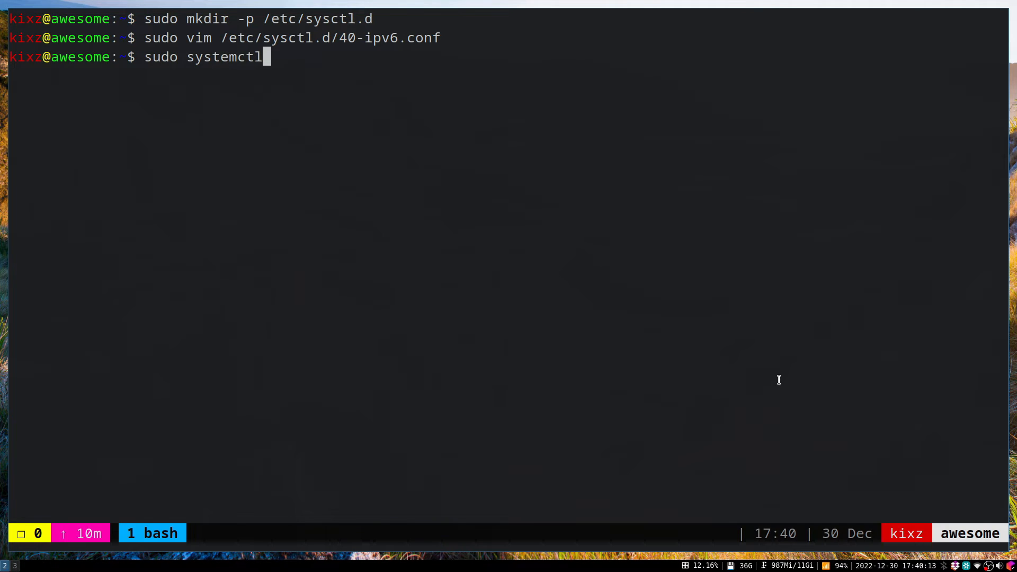
type("restar")
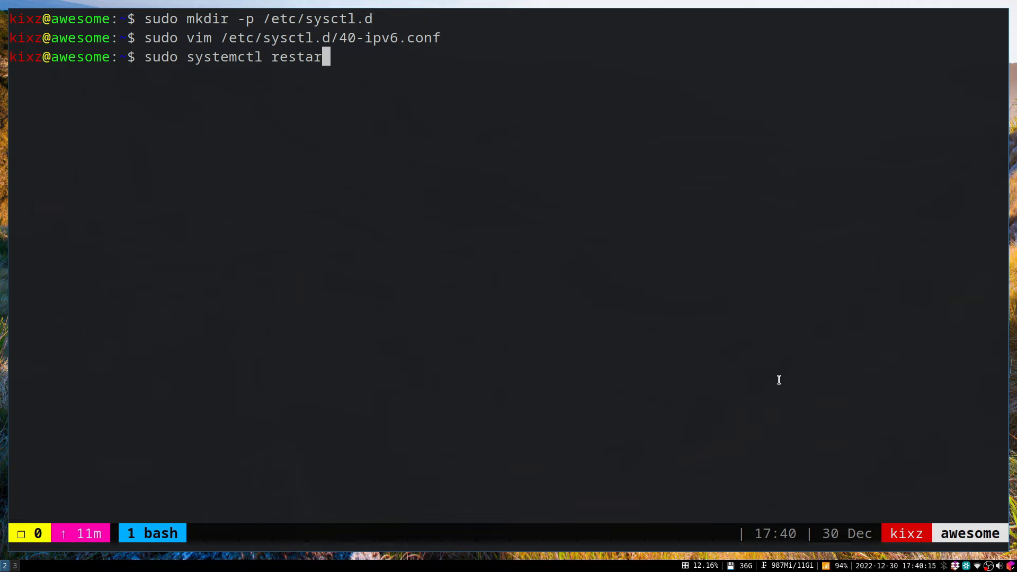
type("t sys")
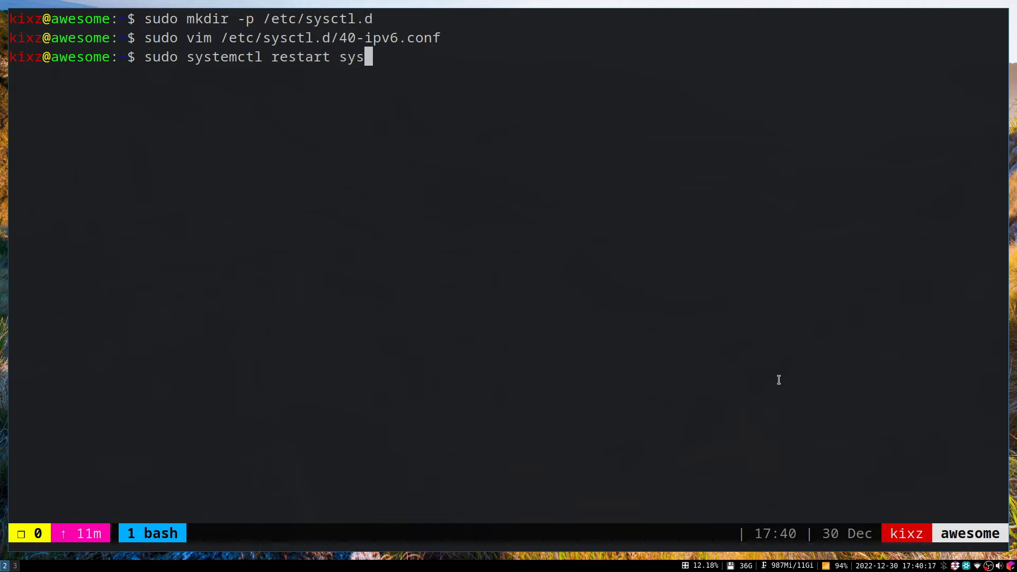
type("temd-s")
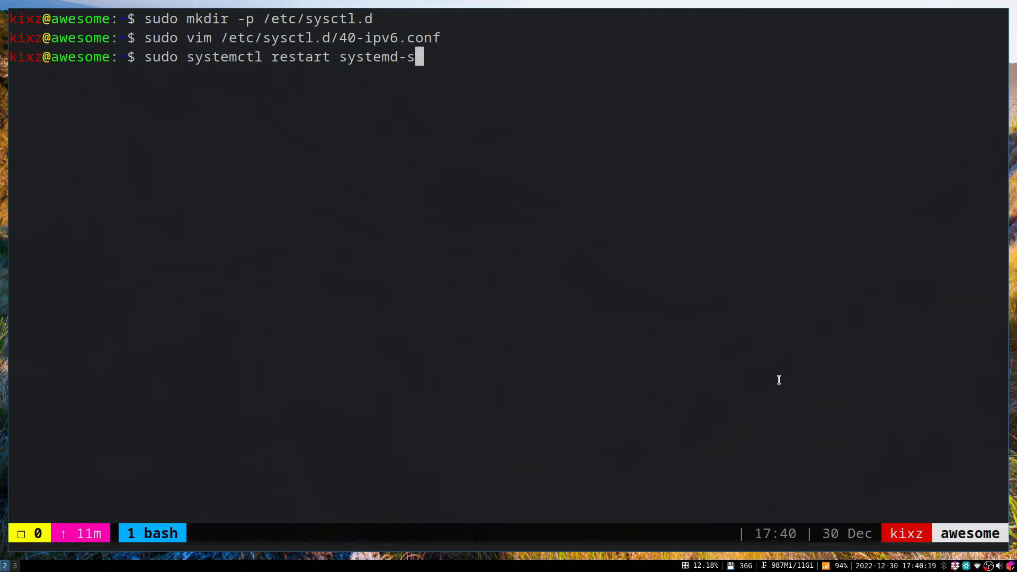
type("ysctl.service")
type("sudo systemctl restart s")
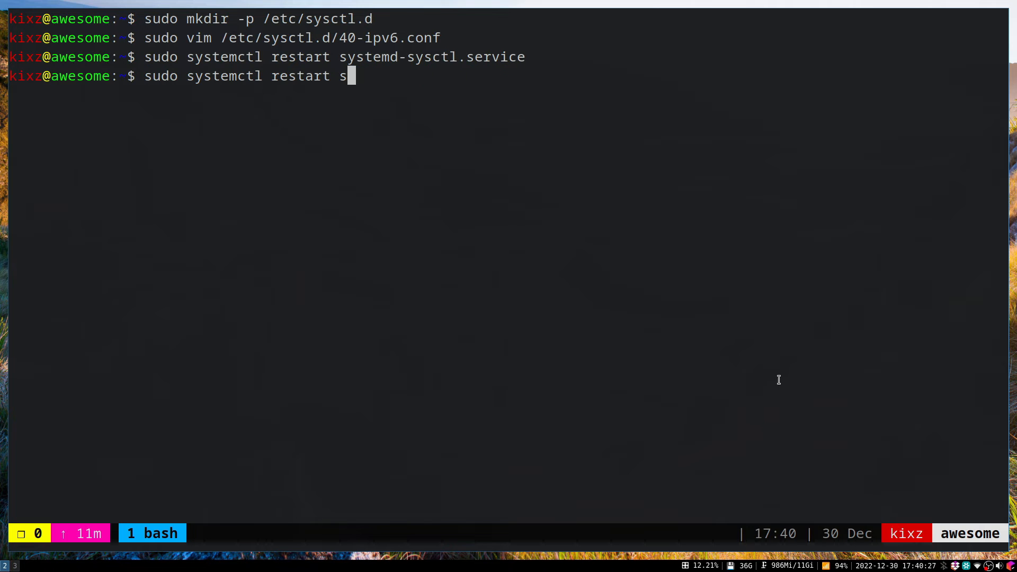
type("NetworkManager.service")
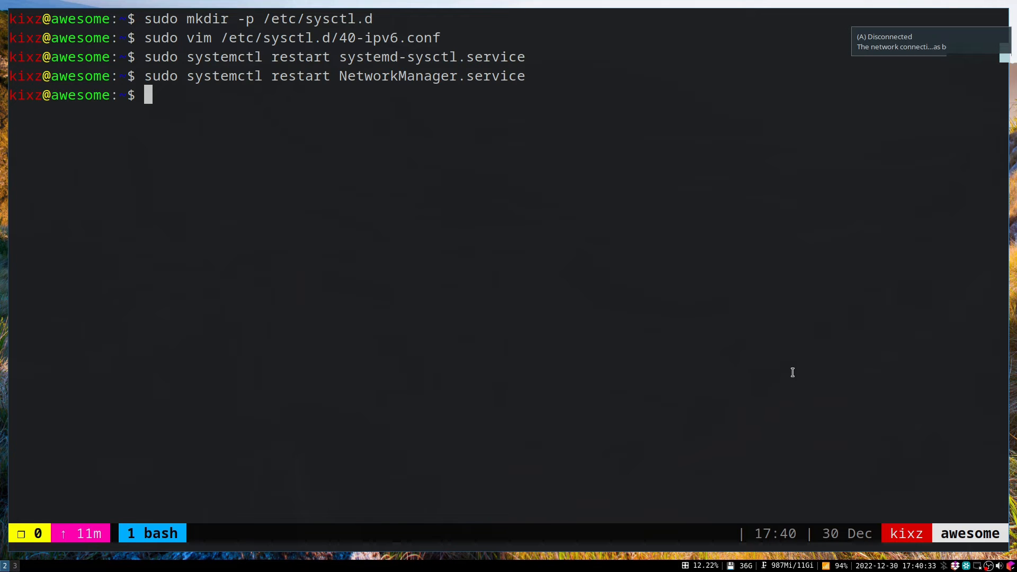
mouse_move(597, 234)
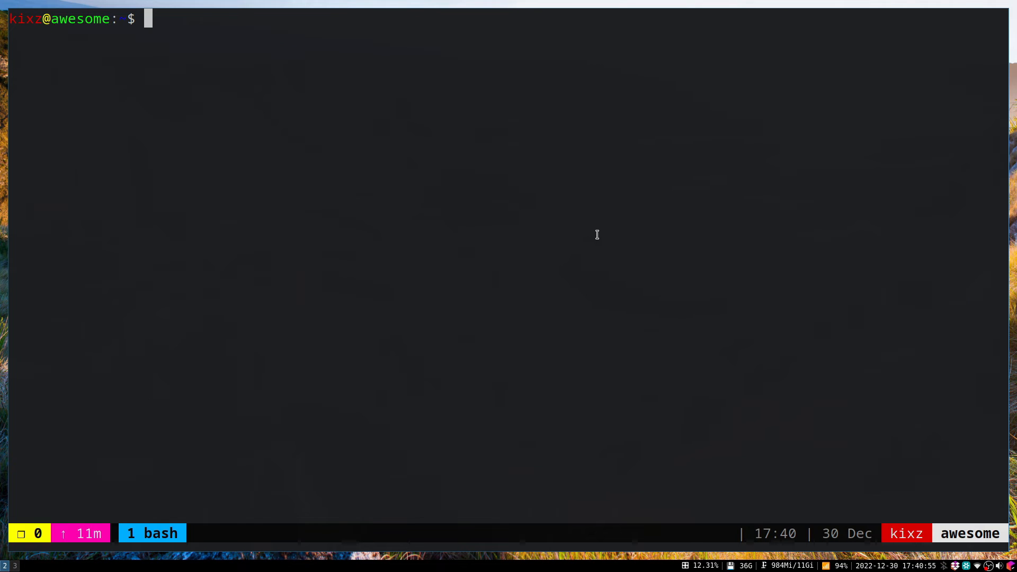
Change to /etc/openvpn and list its contents: client, kixz.ovpn and server
type("cd")
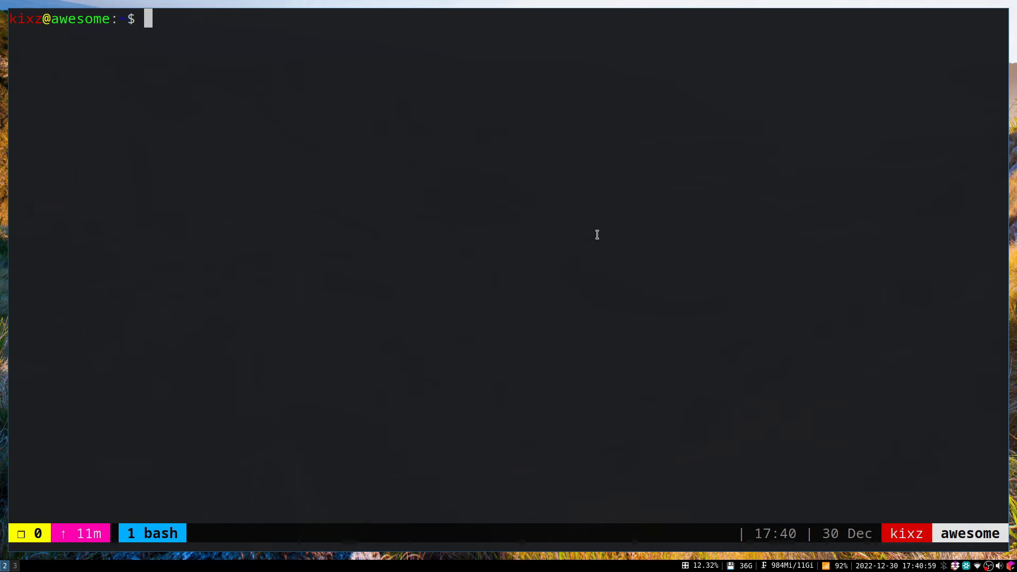
type("cd /etc/")
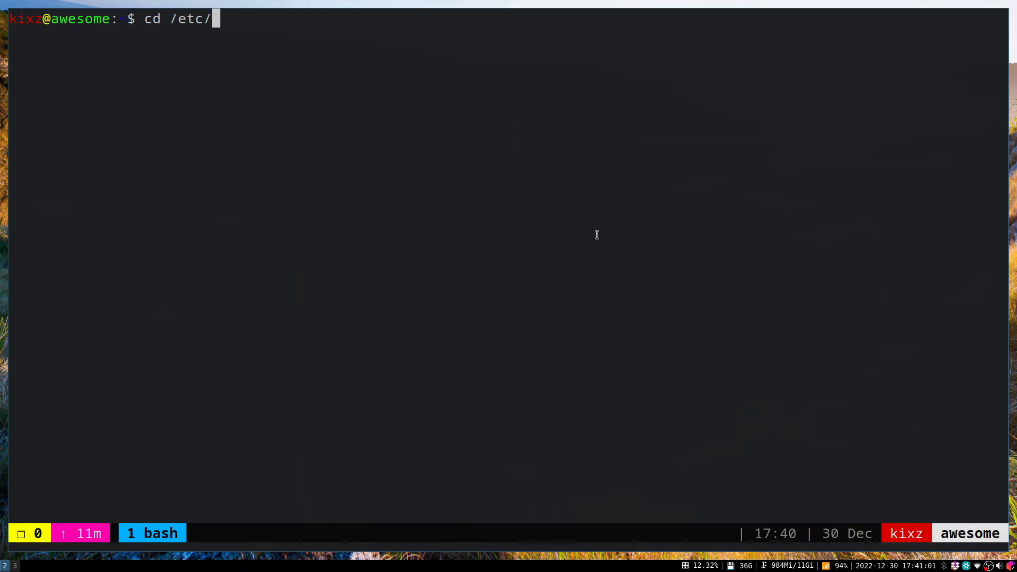
type("openvpn")
type("ls")
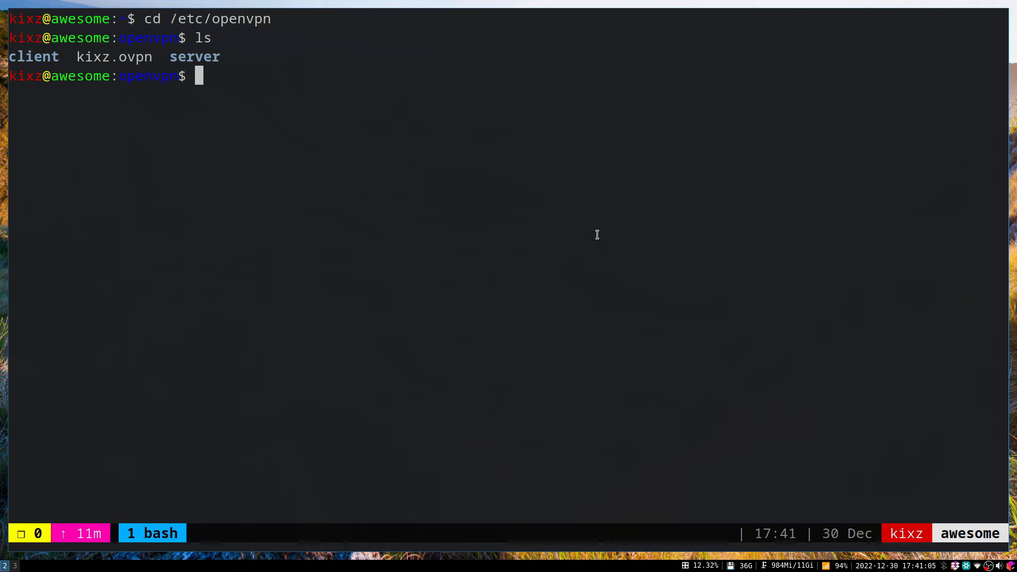
double_click(113, 56)
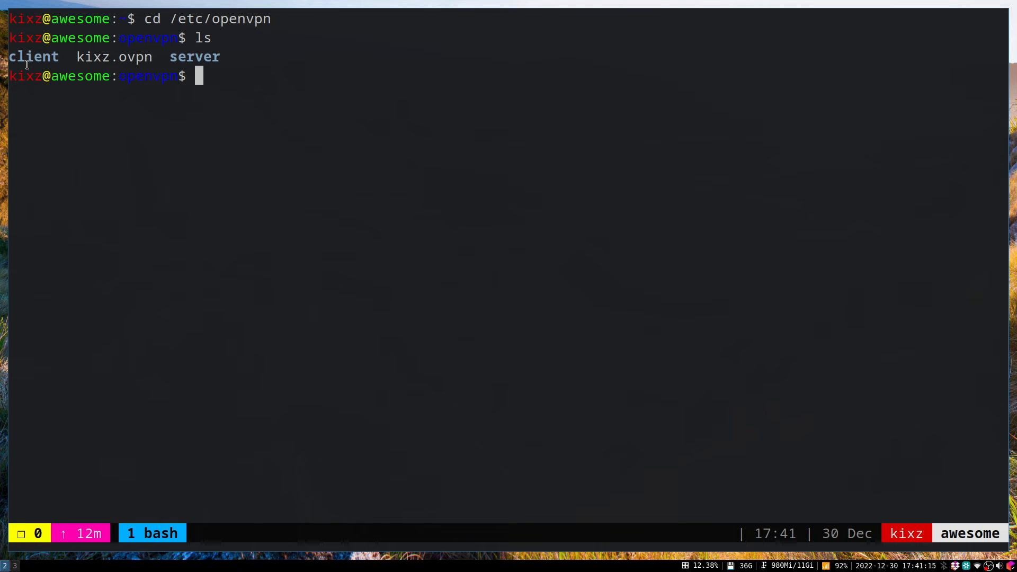
mouse_move(248, 102)
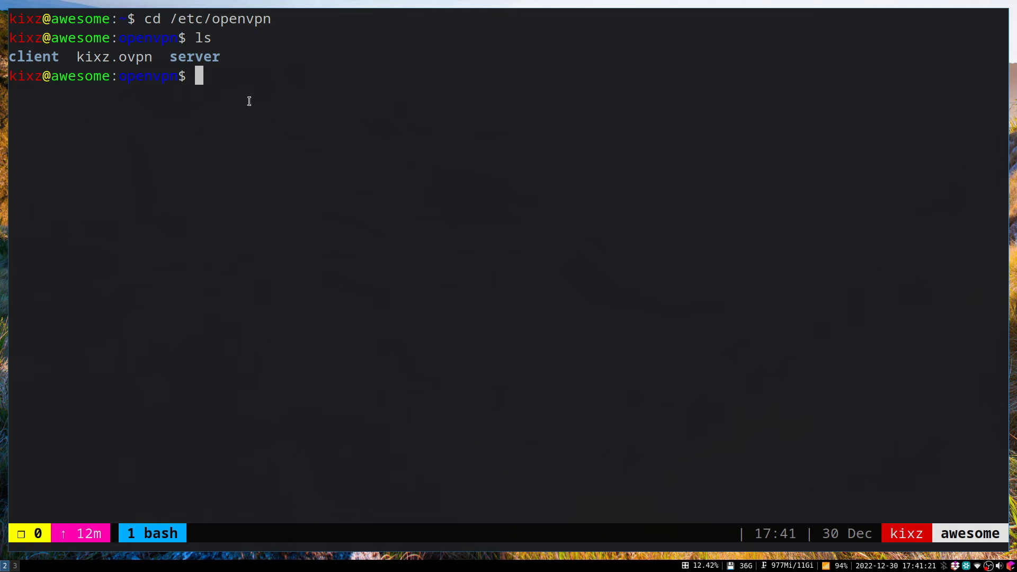
Run nmcli connection import type openvpn file kixz.ovpn to add the kixz connection
type("nmcli")
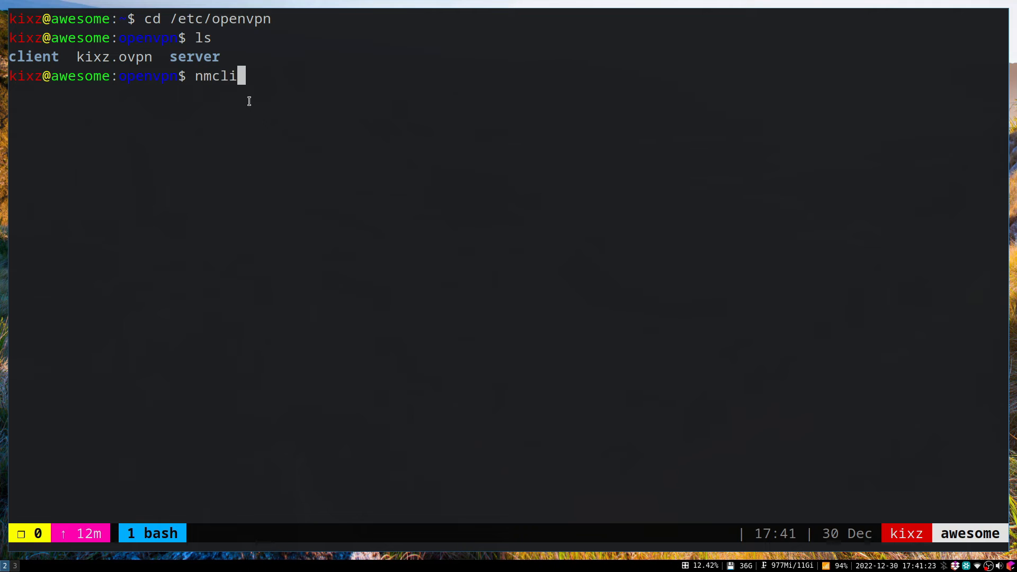
type("connection import t")
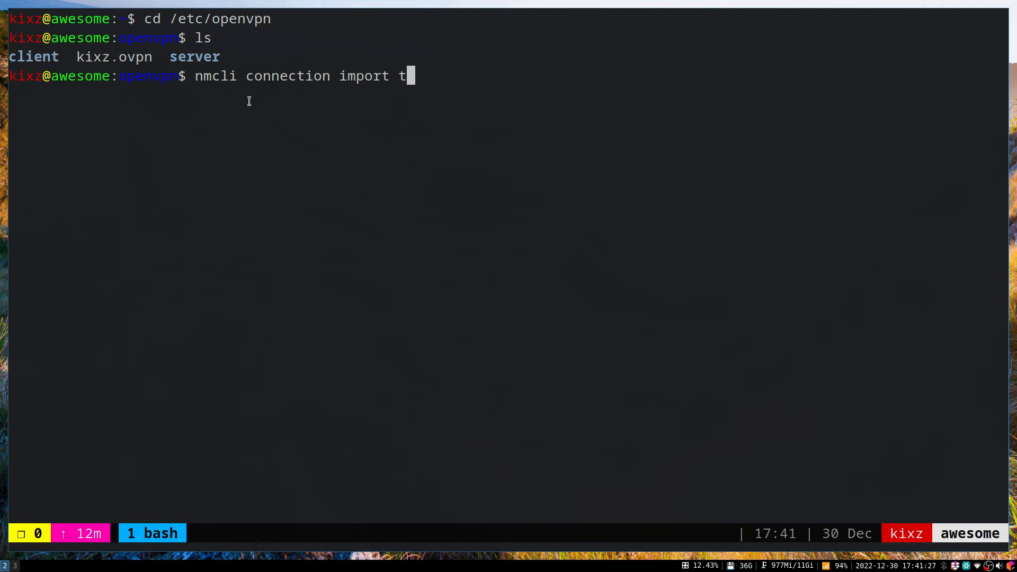
type("ype openvpn file")
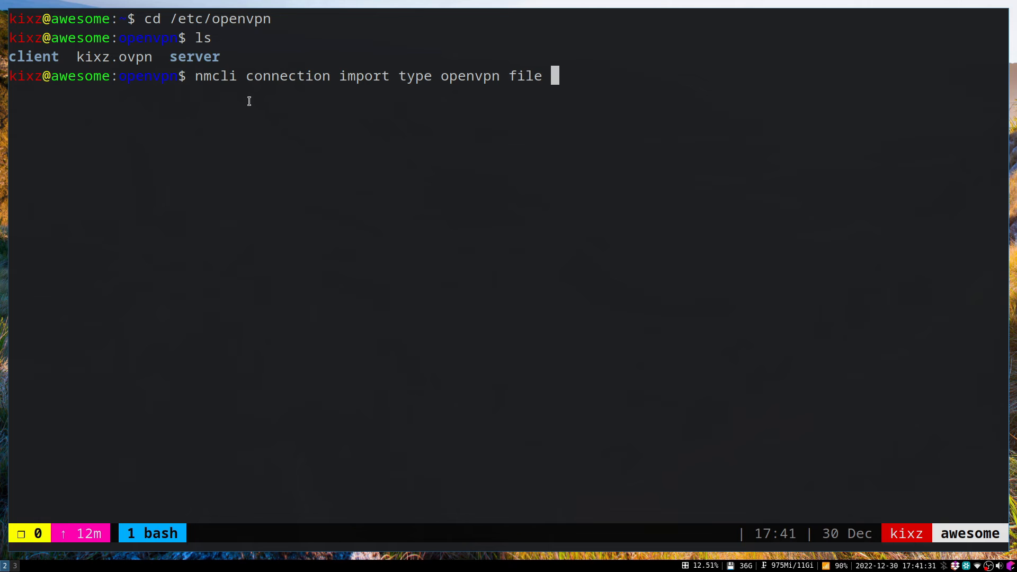
type("kixz.ovpn")
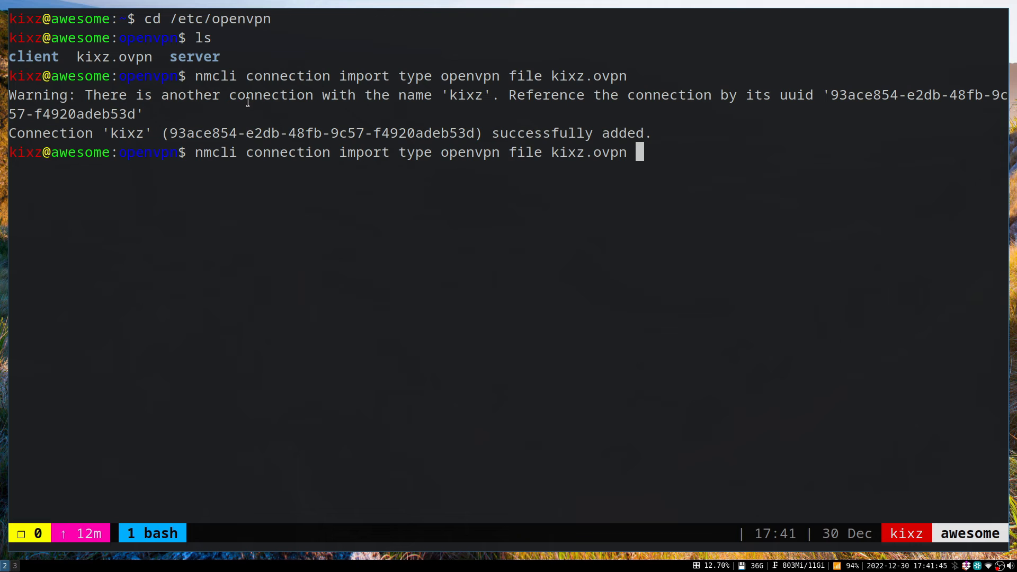
mouse_move(114, 125)
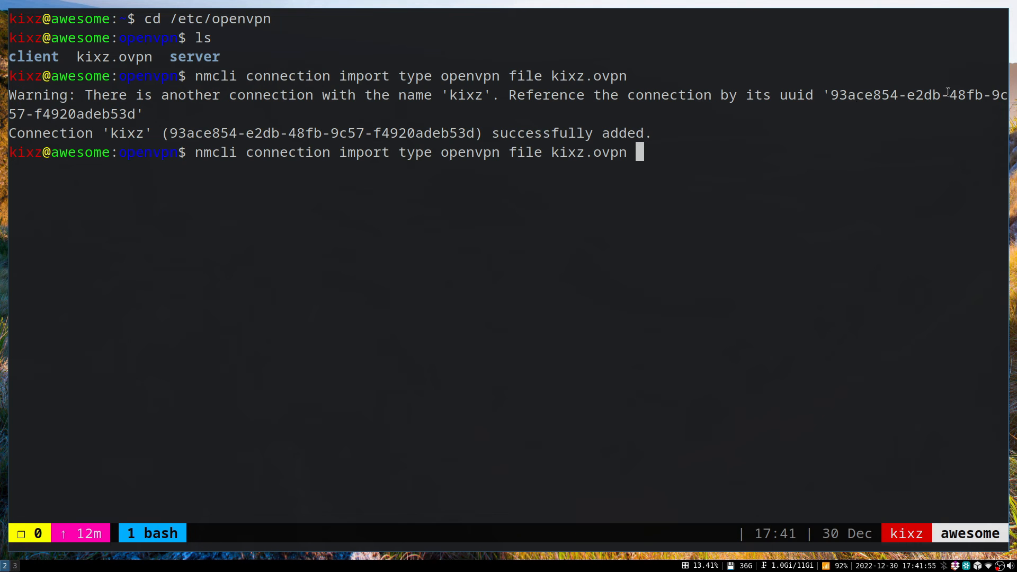
mouse_move(357, 70)
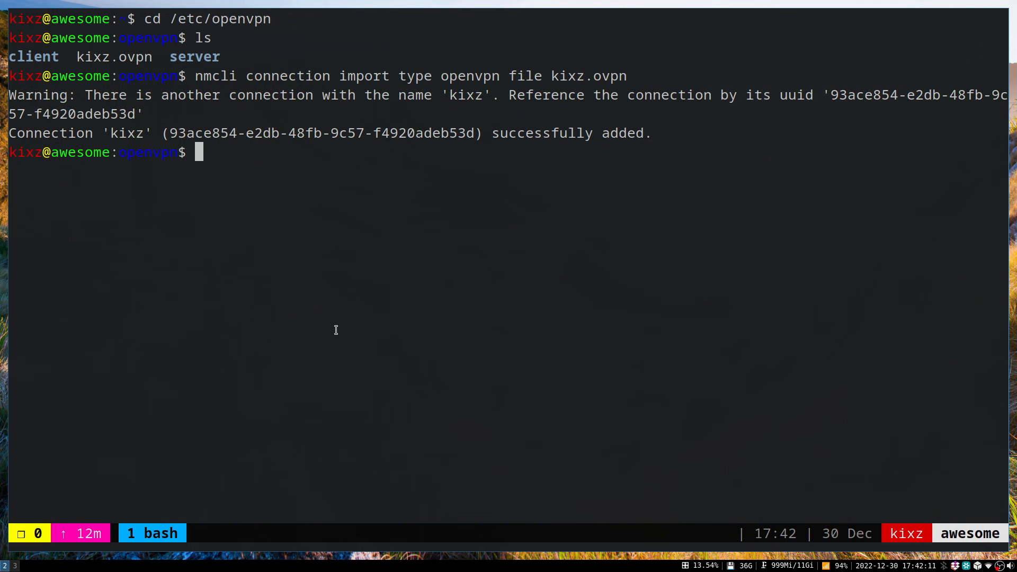
Restart systemd-sysctl.service and NetworkManager.service again so the kixz VPN connects
type("sudo syst")
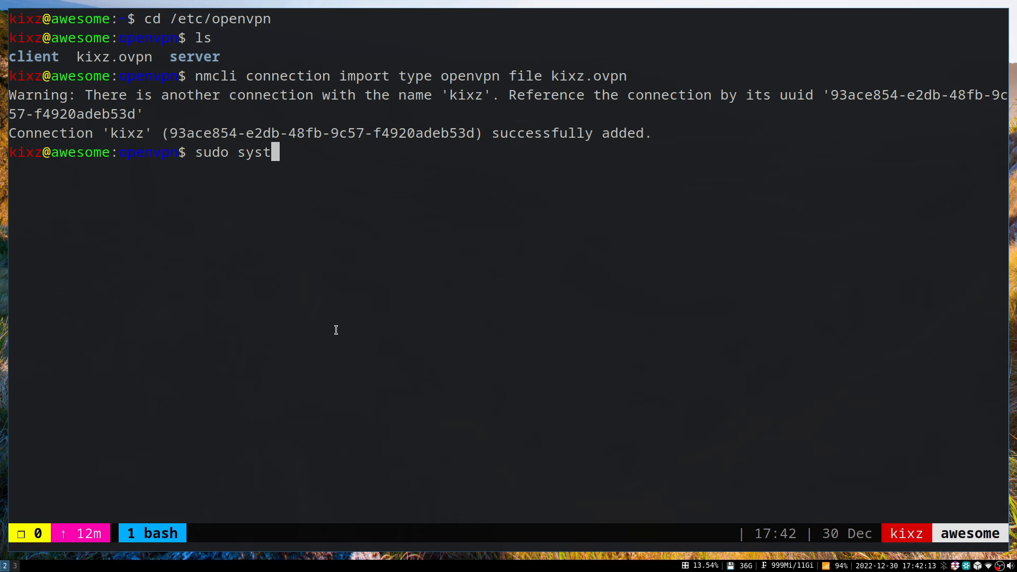
type("emctl rest")
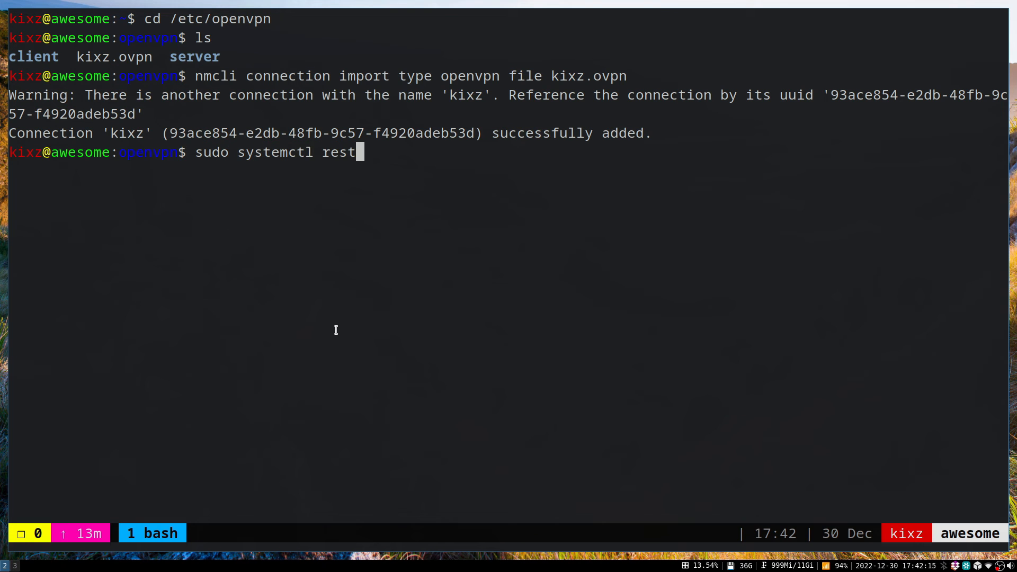
type("art Net")
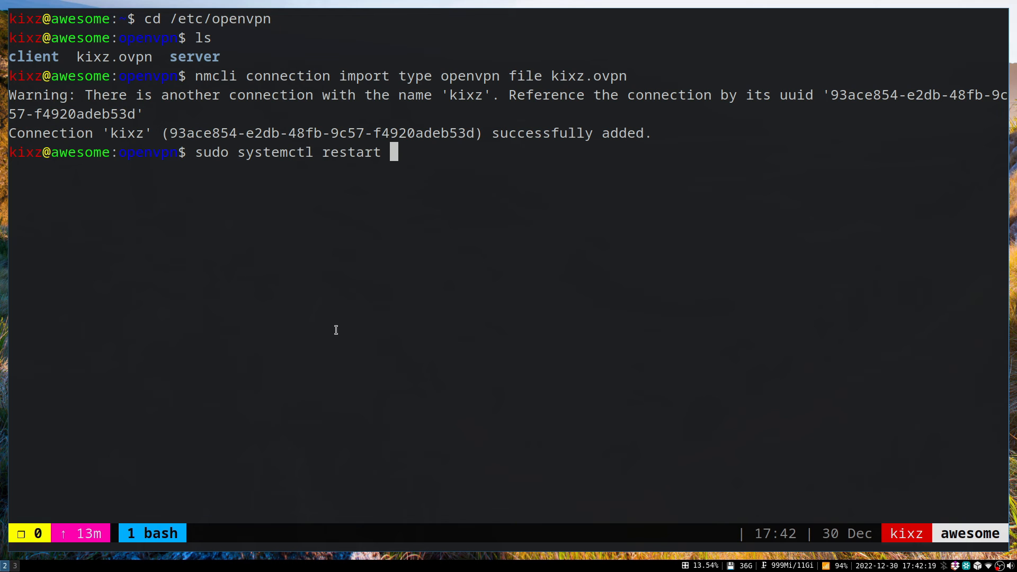
type("systemd-sysctl.service")
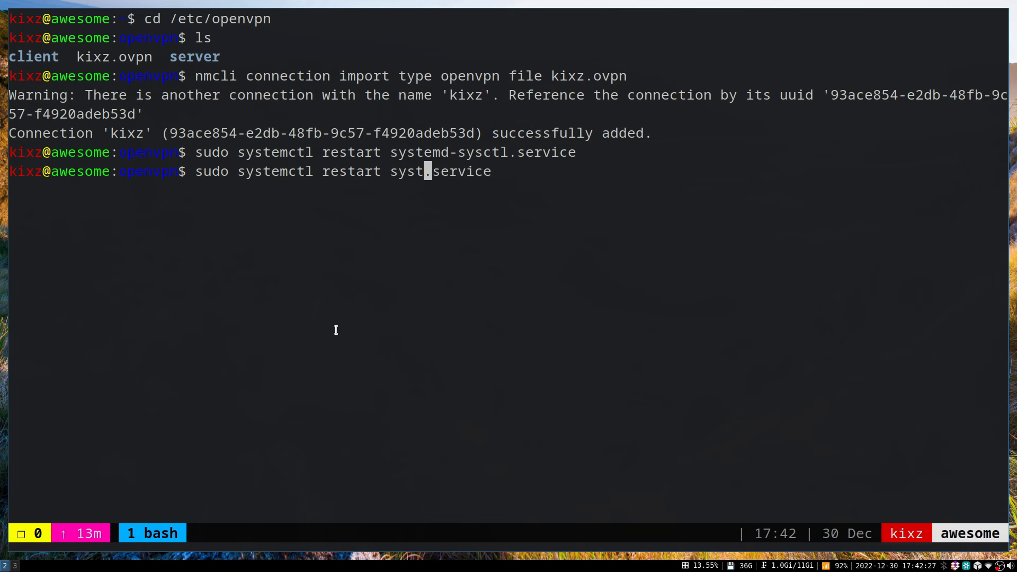
type("Network")
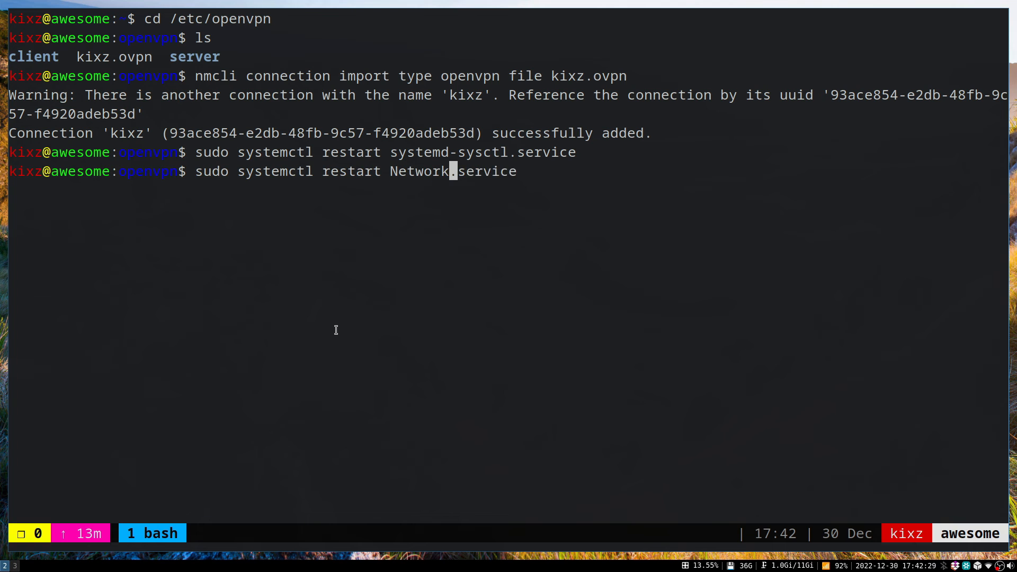
type("Manager")
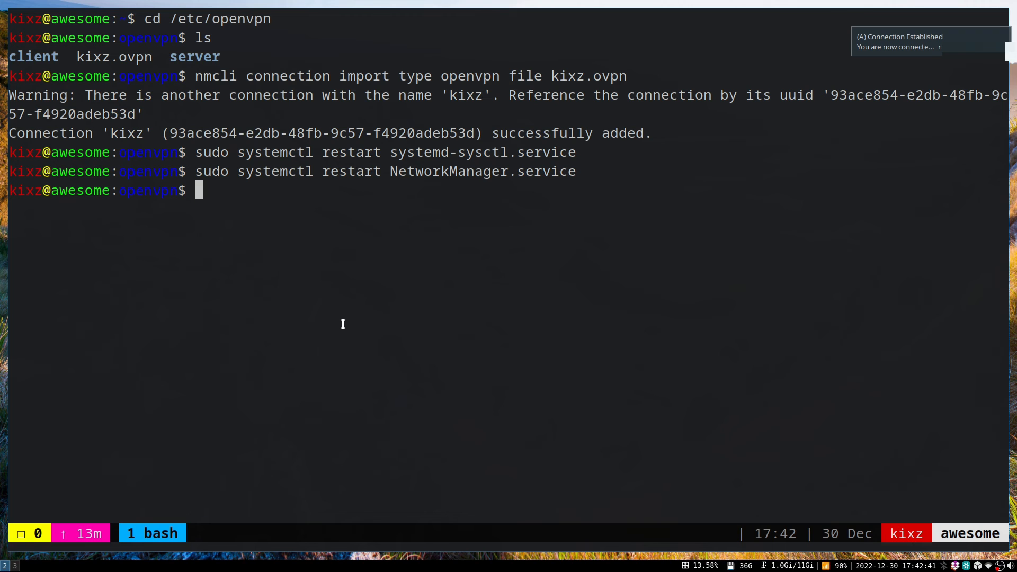
mouse_move(851, 384)
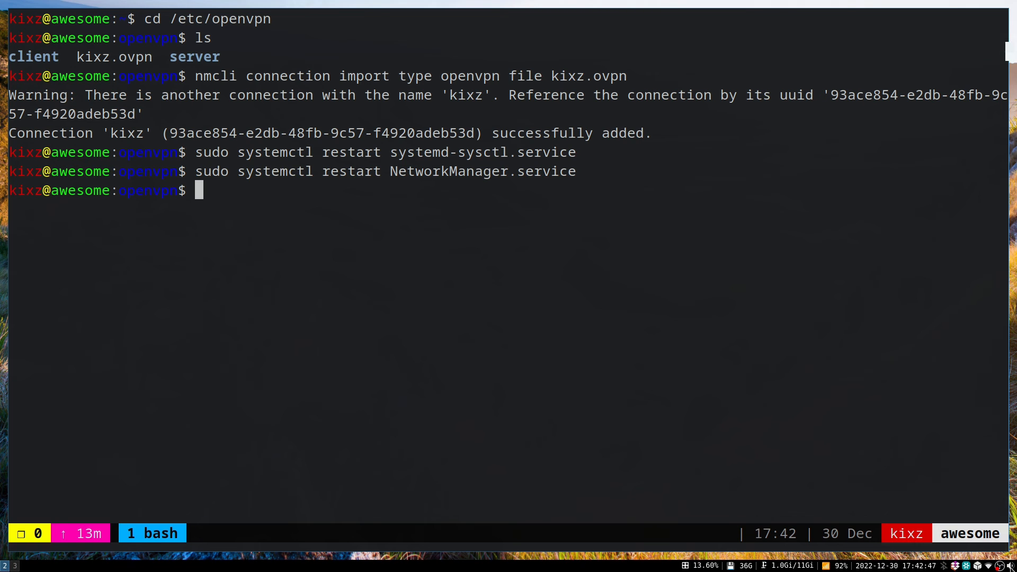
Show the VPN Connections list with the kixz entries from the tray network applet
left_click(1010, 566)
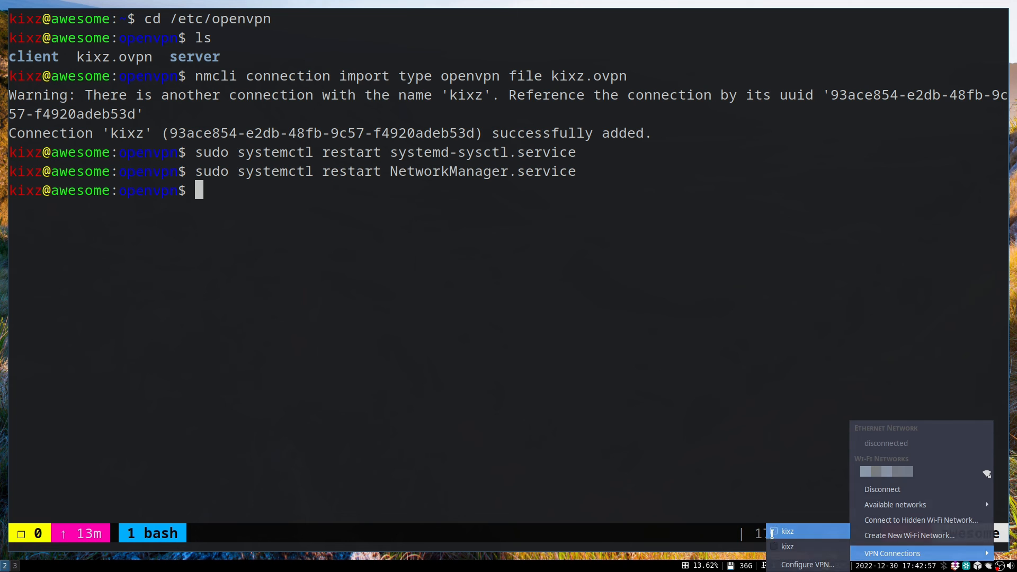
left_click(787, 531)
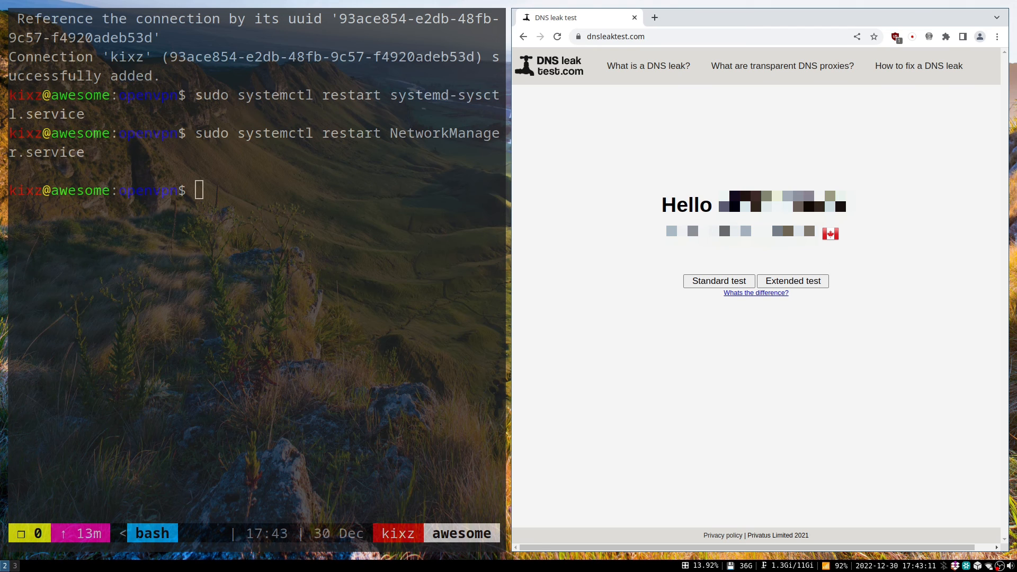
mouse_move(643, 257)
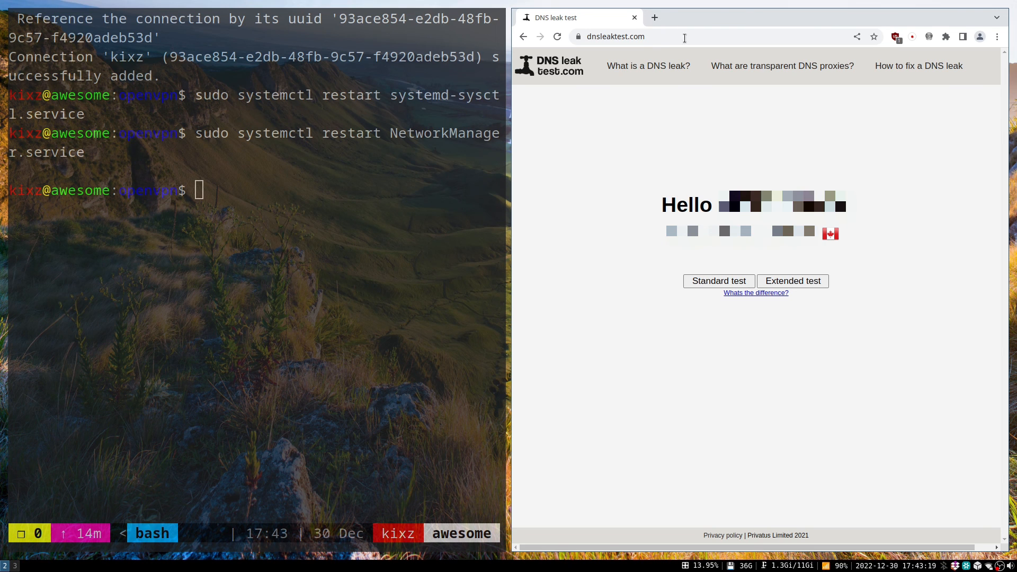
mouse_move(597, 53)
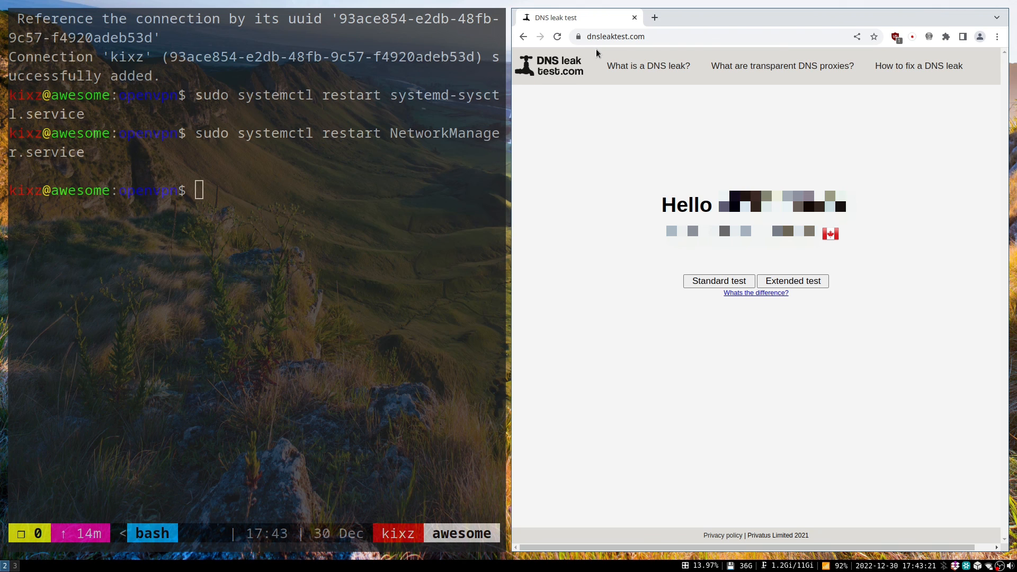
Start the Extended test on dnsleaktest.com and wait for the results
left_click(719, 281)
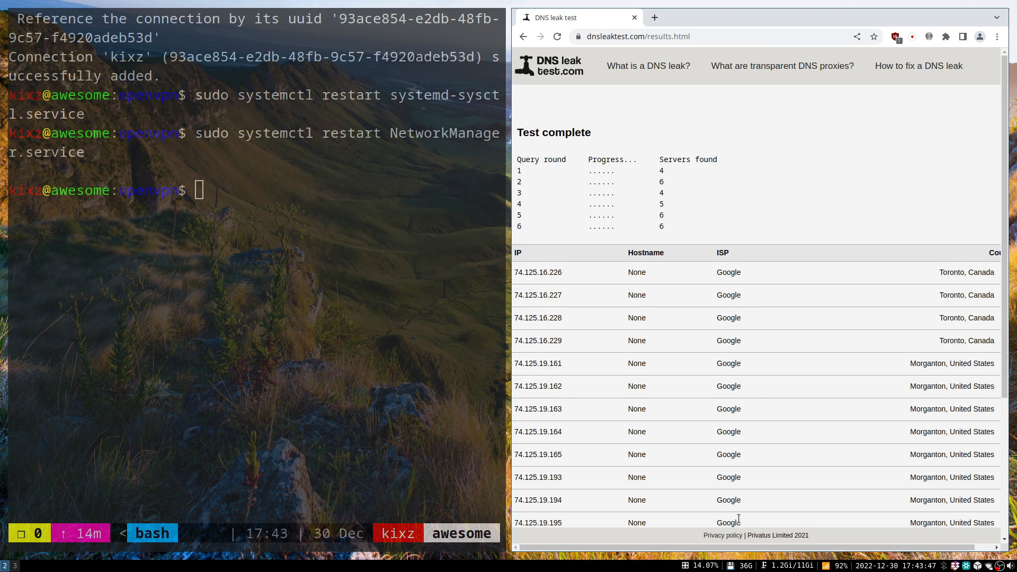
scroll("down", 3)
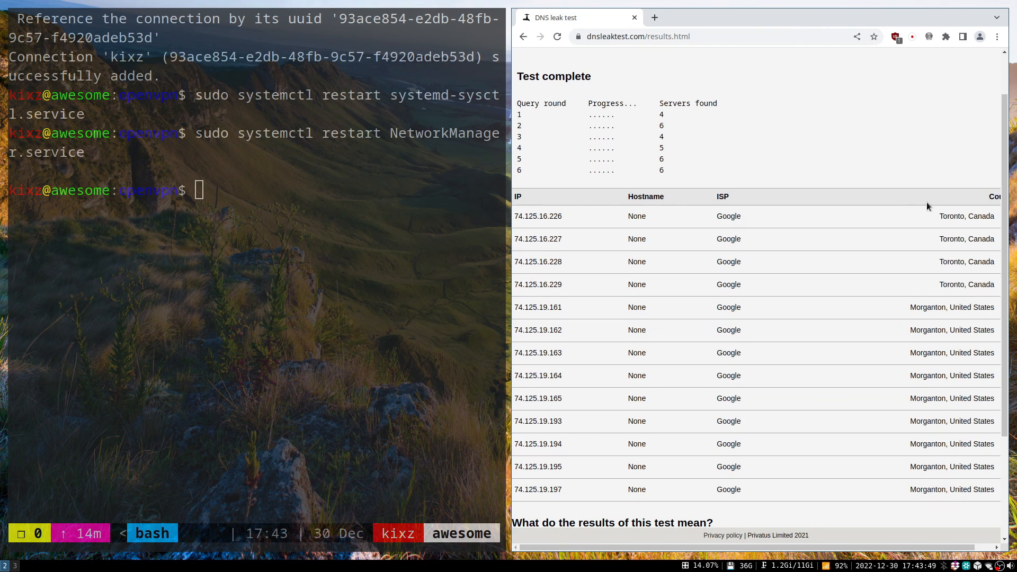
mouse_move(919, 229)
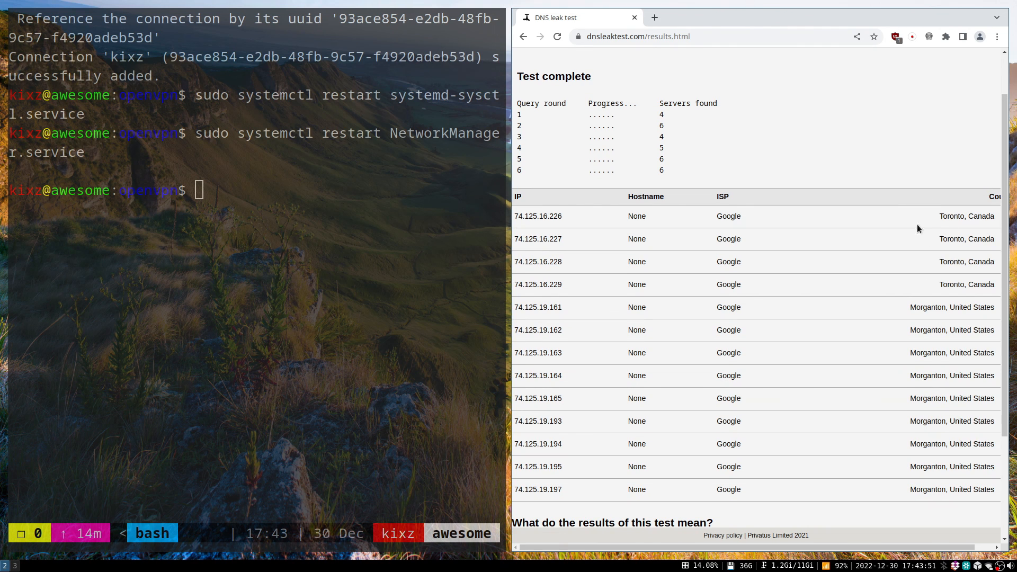
mouse_move(737, 352)
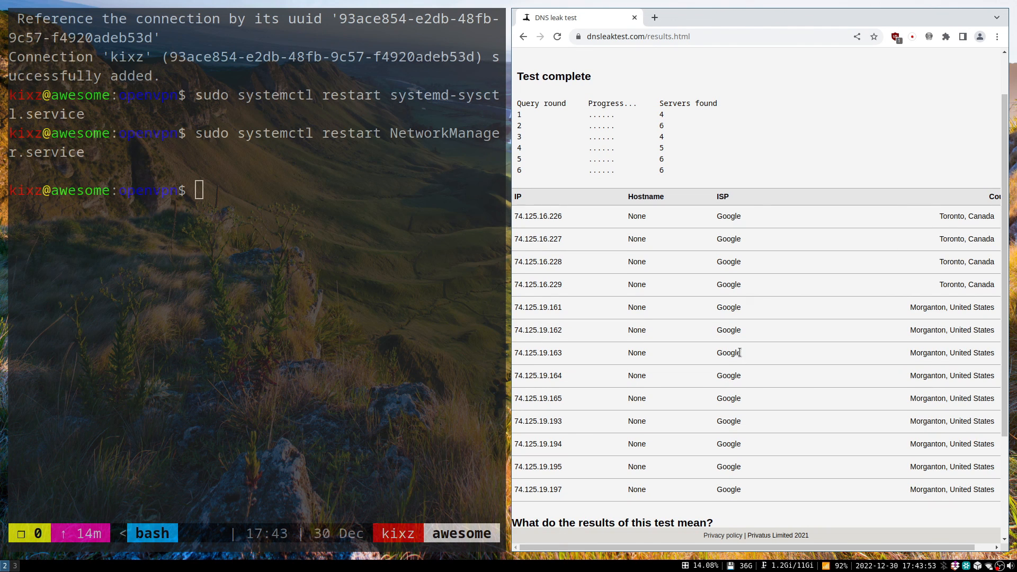
mouse_move(807, 233)
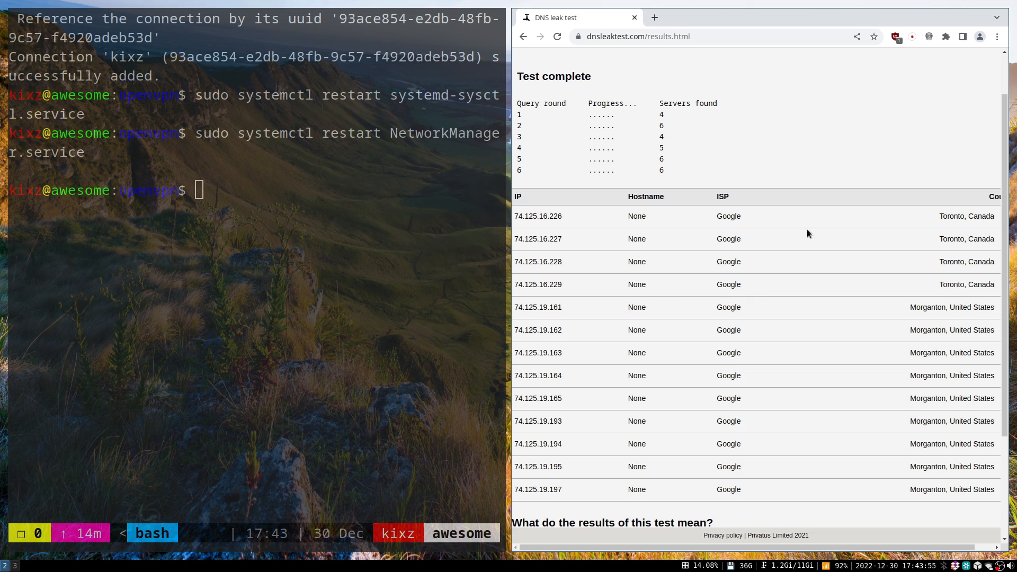
mouse_move(963, 222)
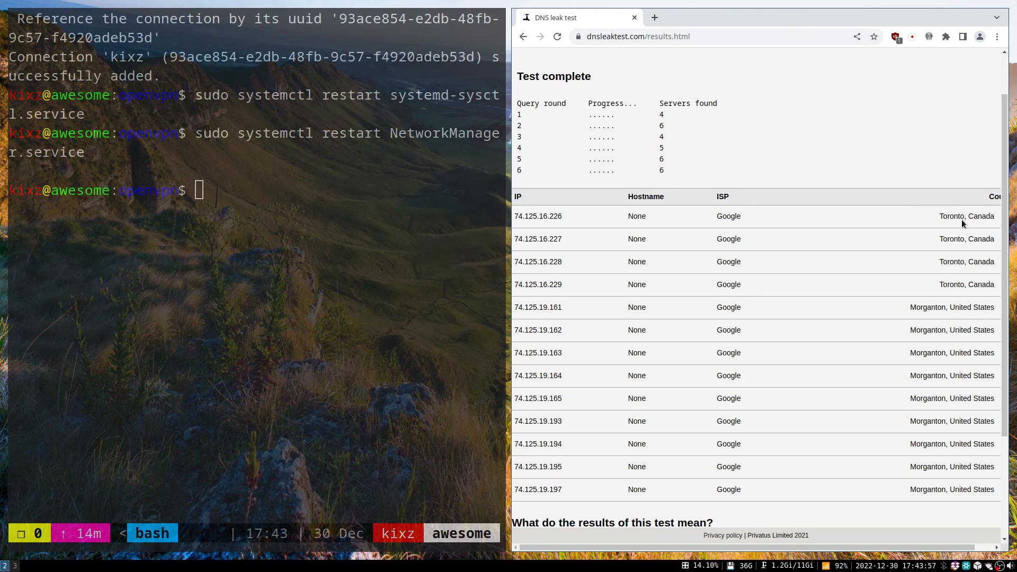
mouse_move(836, 356)
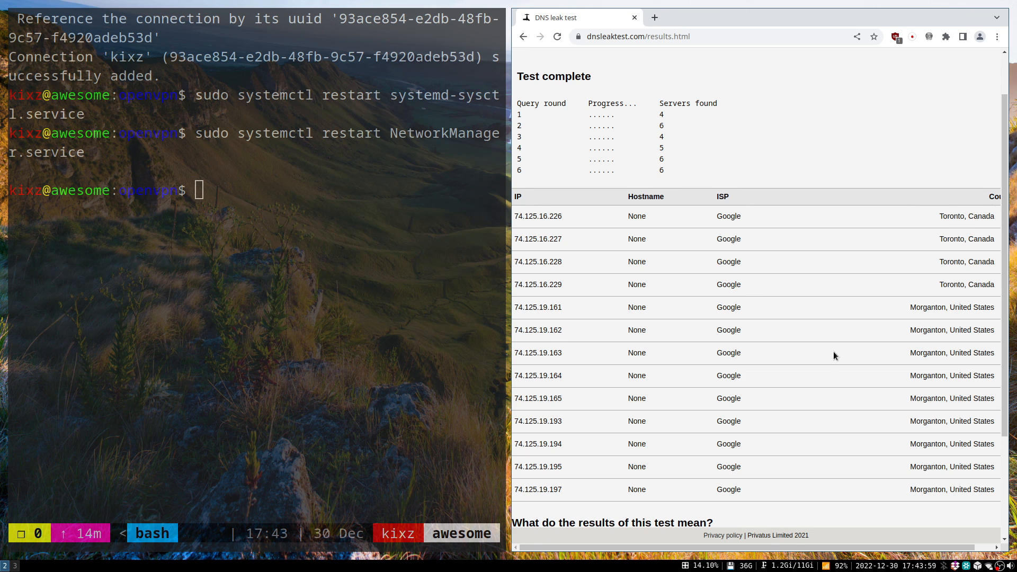